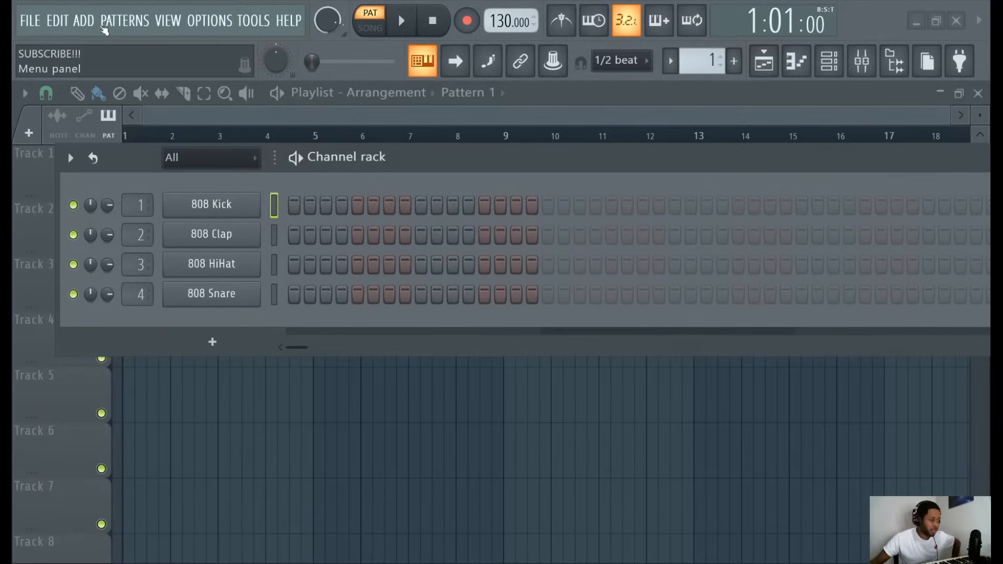
# - Add a GMS synth channel from the Add menu's Channel list
pyautogui.click(82, 20)
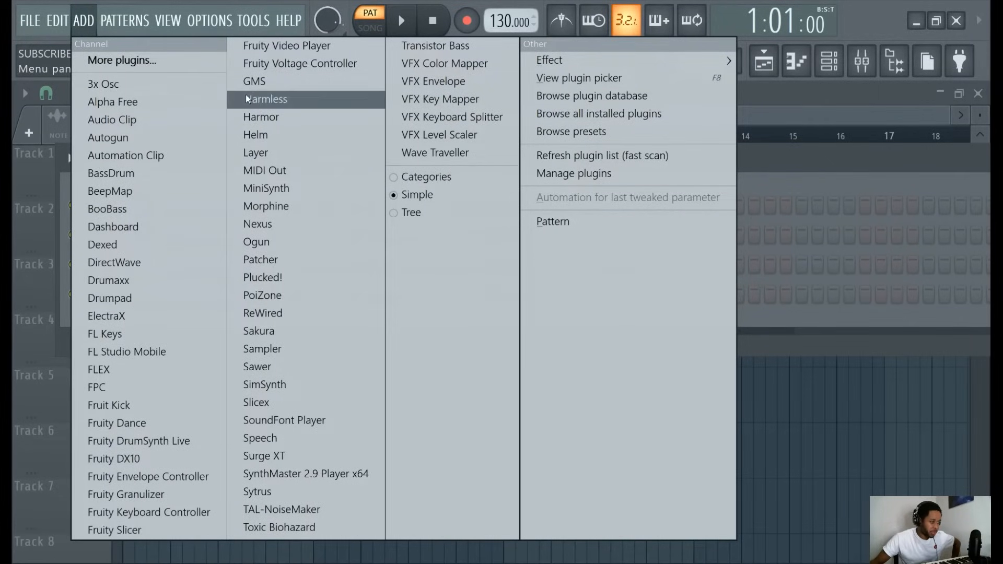
pyautogui.click(254, 80)
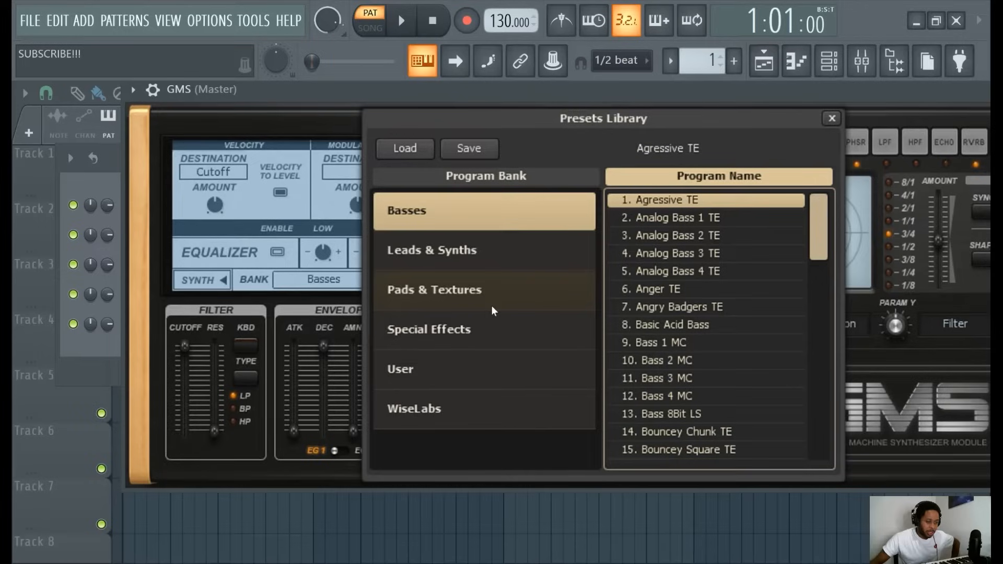
pyautogui.moveTo(461, 296)
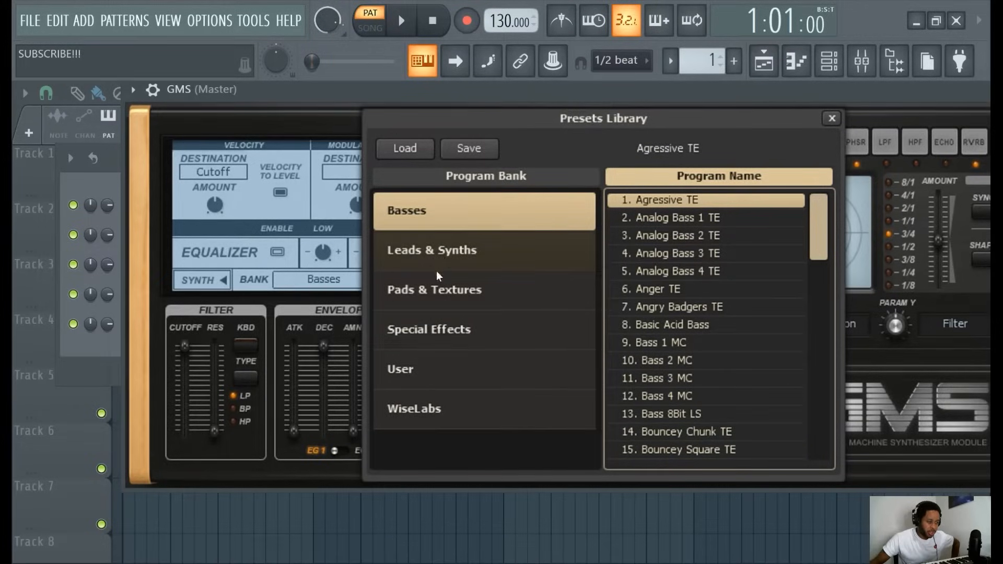
# - Browse the Pads & Textures and Leads & Synths categories, then load Crushkeys
pyautogui.click(434, 289)
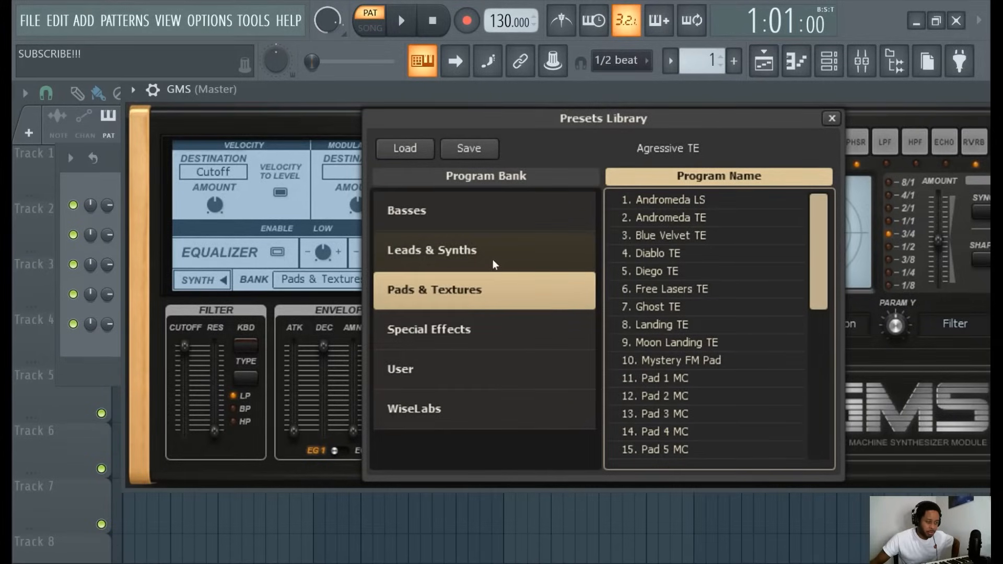
pyautogui.click(432, 251)
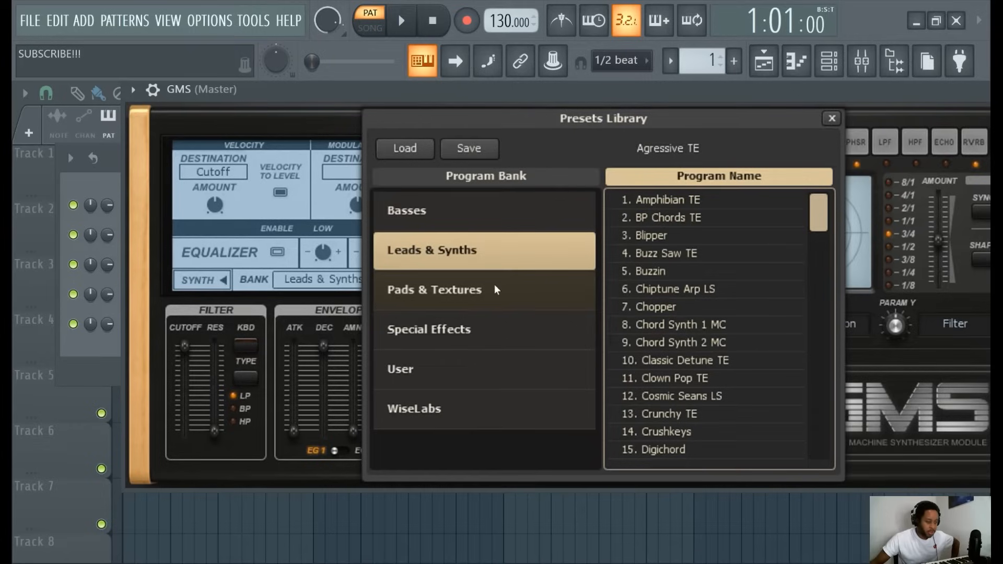
pyautogui.scroll(-3)
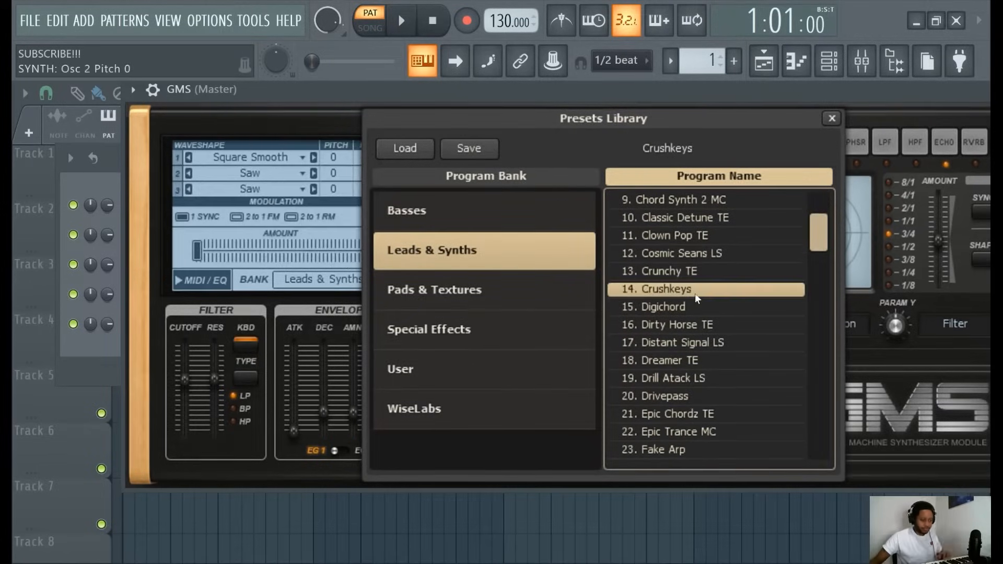
pyautogui.click(832, 119)
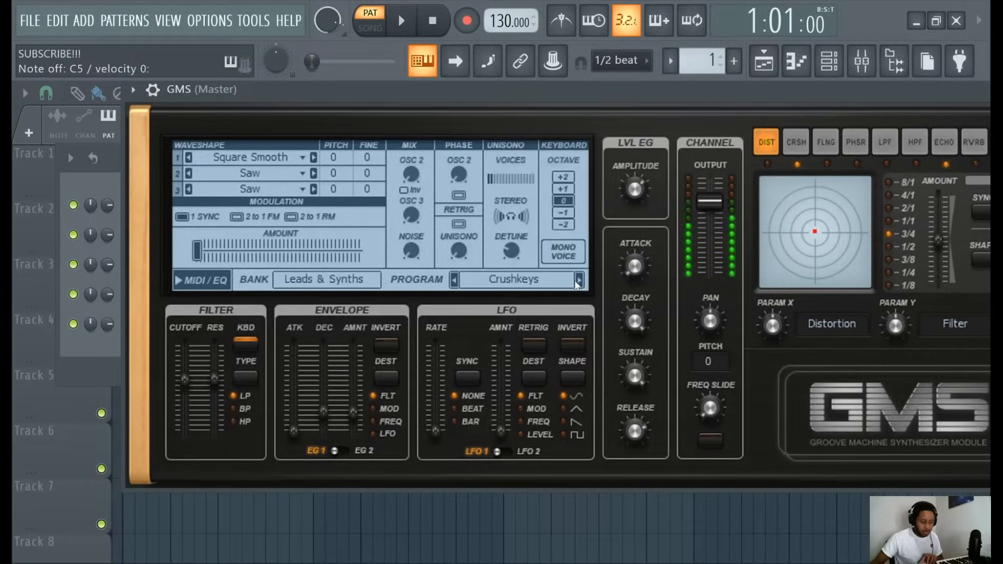
# - Audition the Dirty Horse TE, Drill Atack LS, Drivepass and Epic Chordz TE presets
pyautogui.click(578, 280)
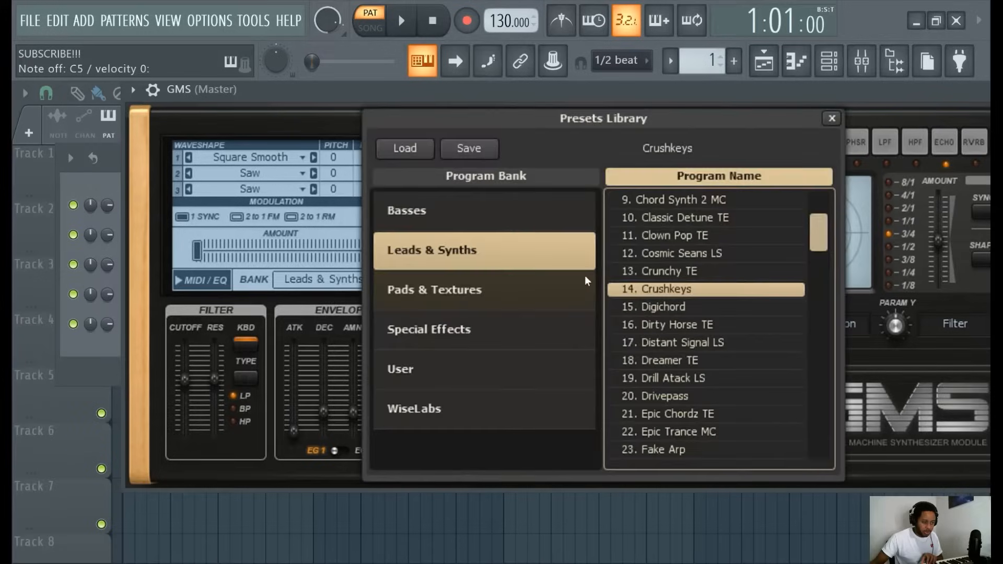
pyautogui.click(661, 307)
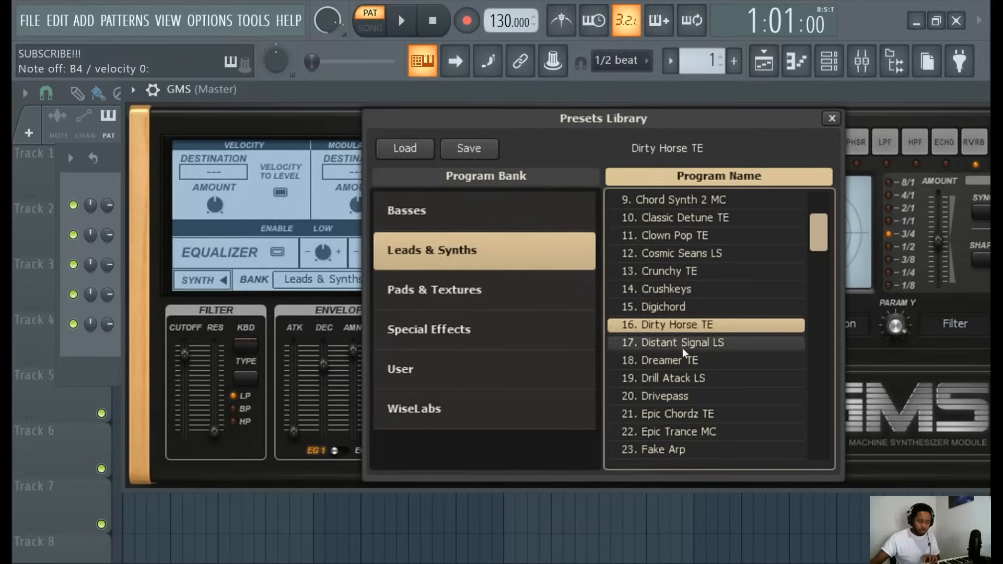
pyautogui.click(671, 379)
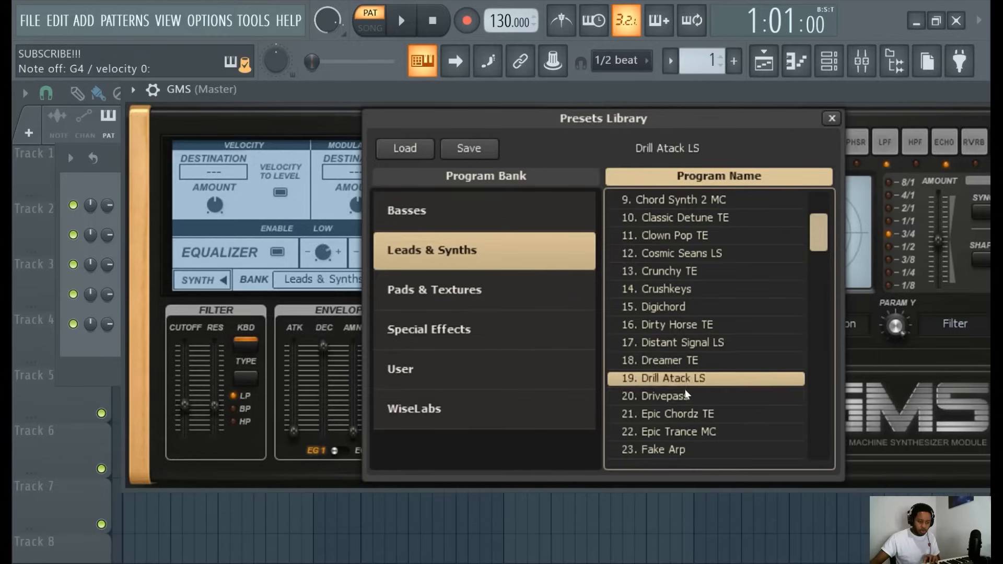
pyautogui.click(665, 396)
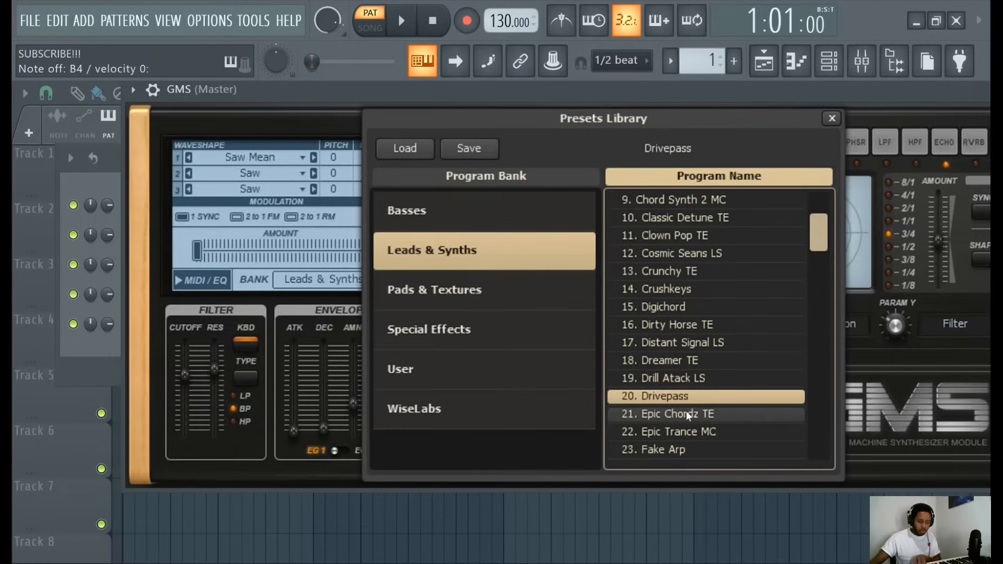
pyautogui.click(673, 414)
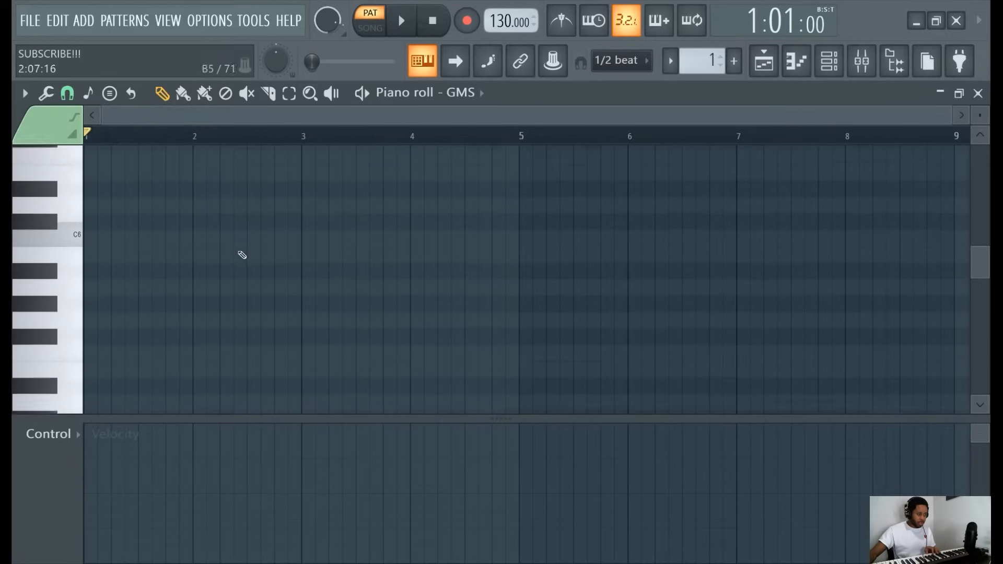
# - Scroll down in the GMS channel's empty piano roll
pyautogui.scroll(-3)
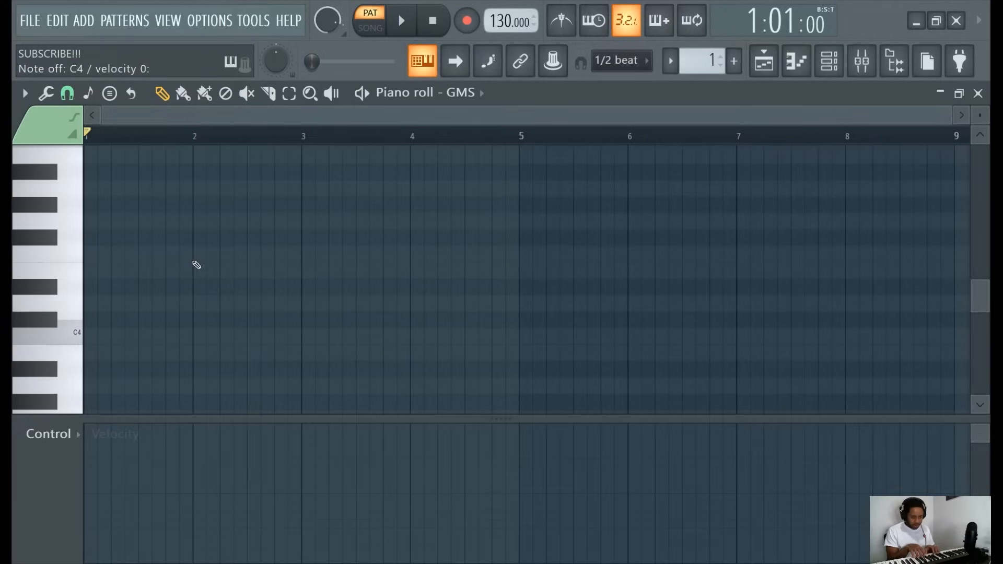
pyautogui.click(48, 332)
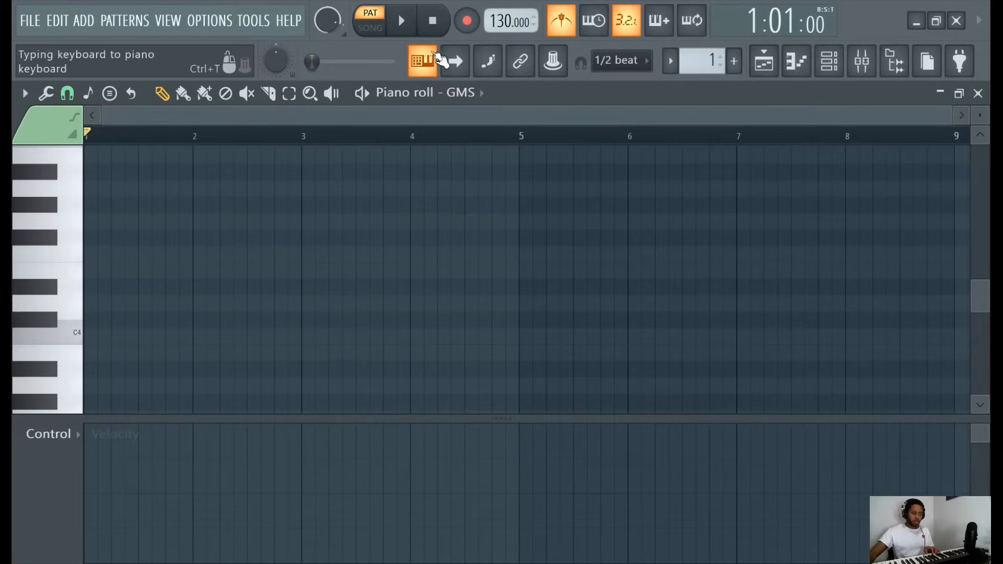
# - Start the GMS pattern playing at 164 BPM to rehearse with the metronome
pyautogui.click(402, 20)
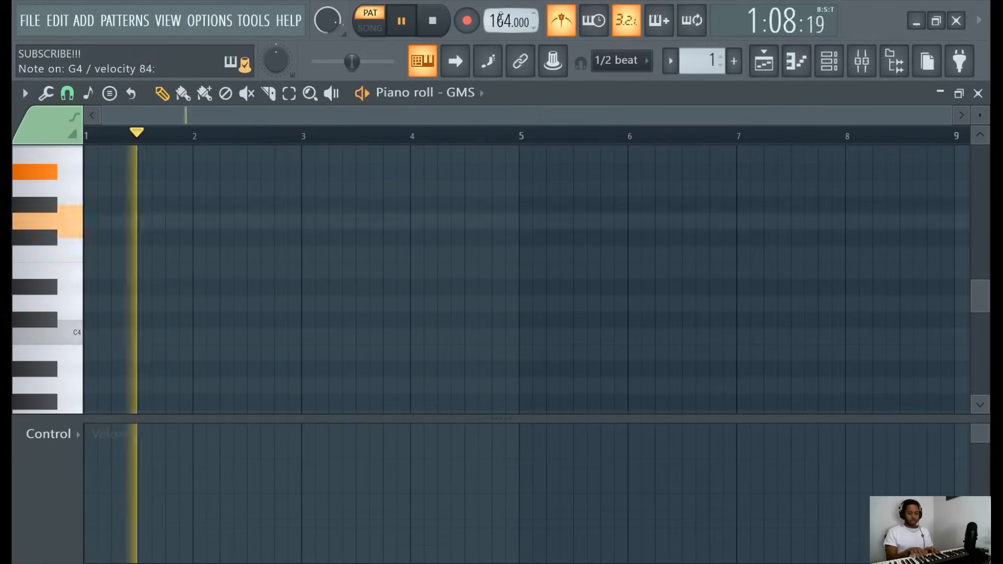
# - Switch playback to song mode and start playing the song
pyautogui.click(401, 19)
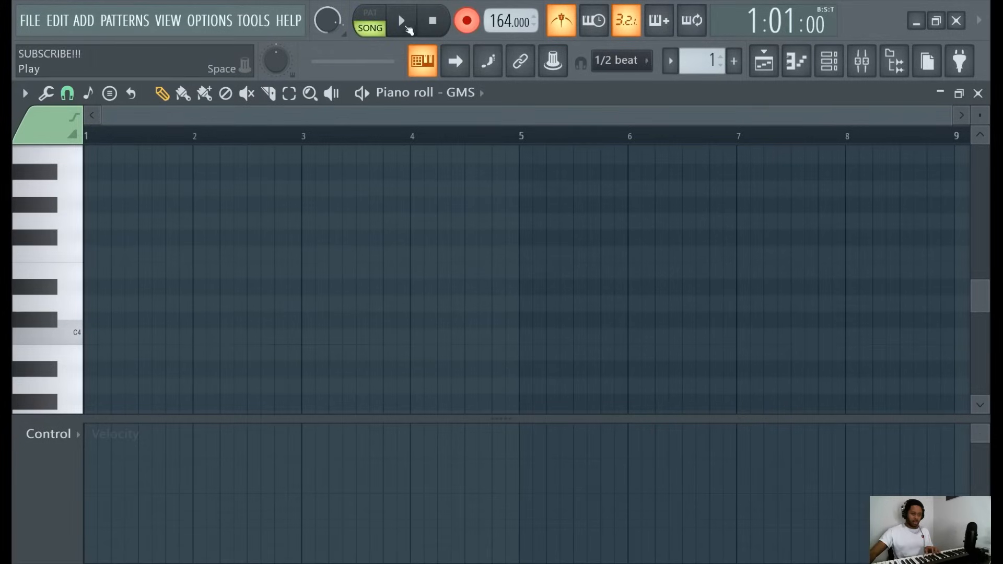
pyautogui.click(402, 20)
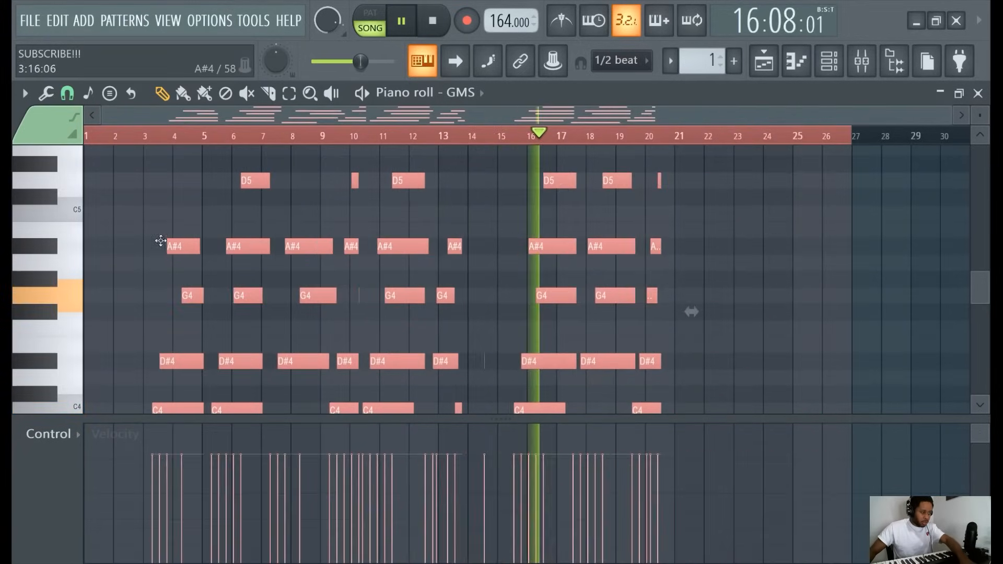
# - Switch to a fresh pattern for the second GMS melody
pyautogui.press('ctrl+d')
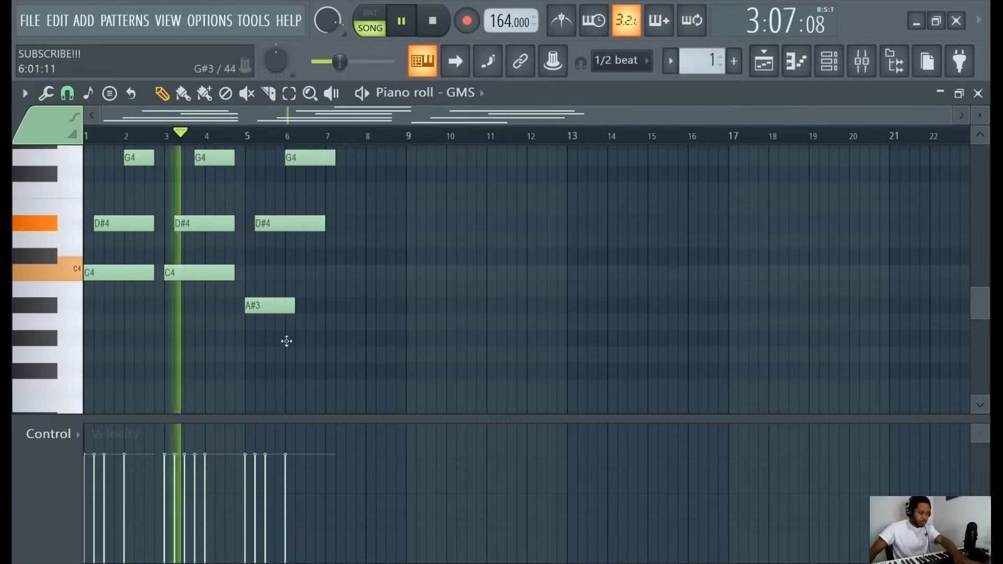
# - Draw and lengthen a G#3 note at bar 6, then adjust the final D5 note's length
pyautogui.click(309, 338)
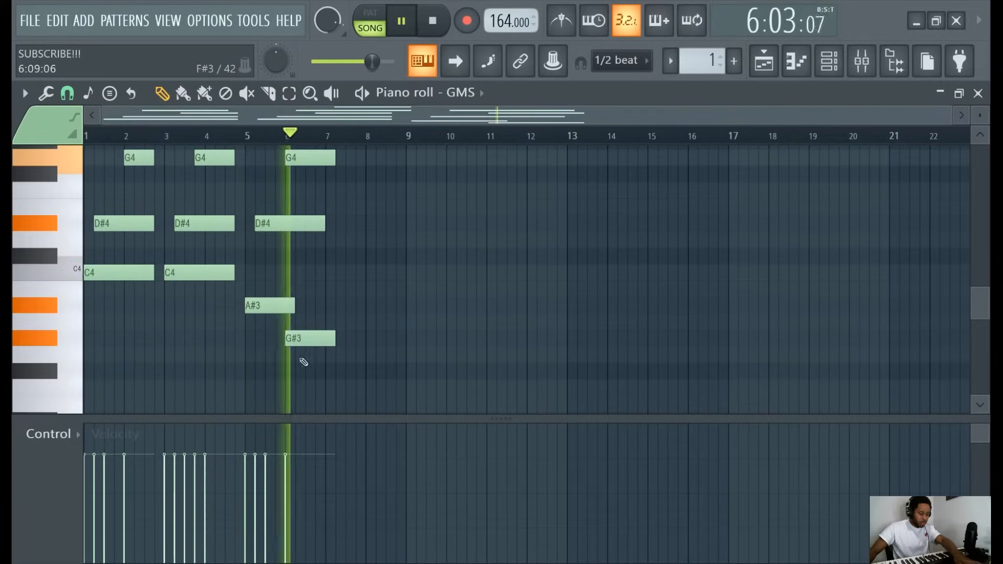
pyautogui.moveTo(309, 338); pyautogui.dragTo(351, 338)
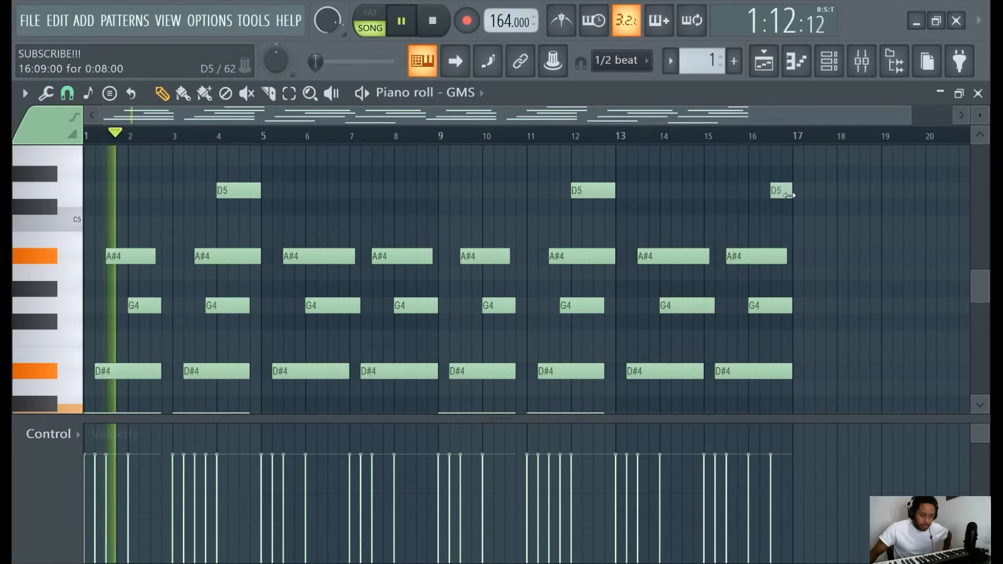
pyautogui.click(829, 62)
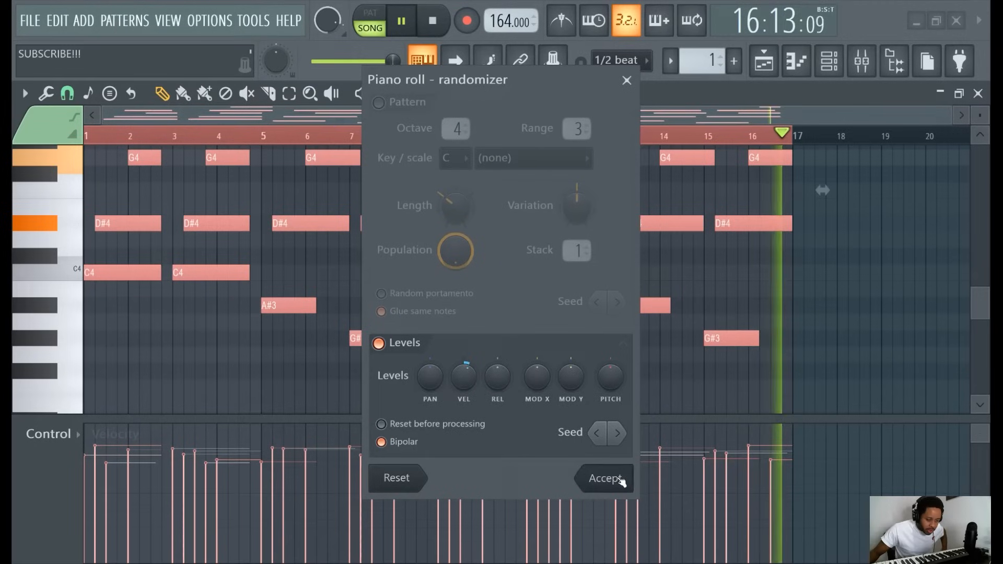
# - Apply the Randomize tool's varied VEL levels to the selected notes
pyautogui.click(604, 478)
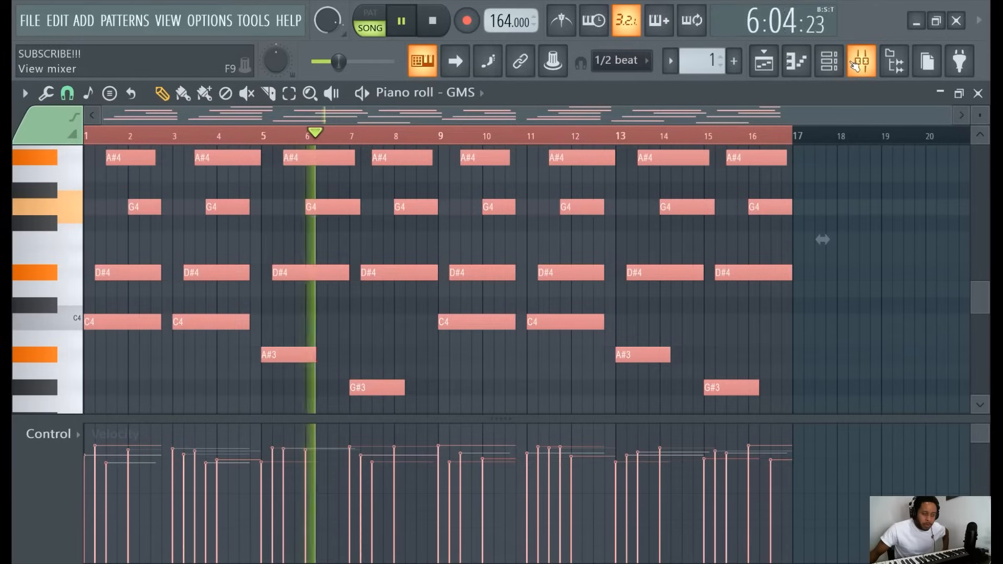
# - Open the mixer and add Fruity Convolver and Fruity Reeverb 2, set to The Venue, on Insert 1
pyautogui.click(861, 61)
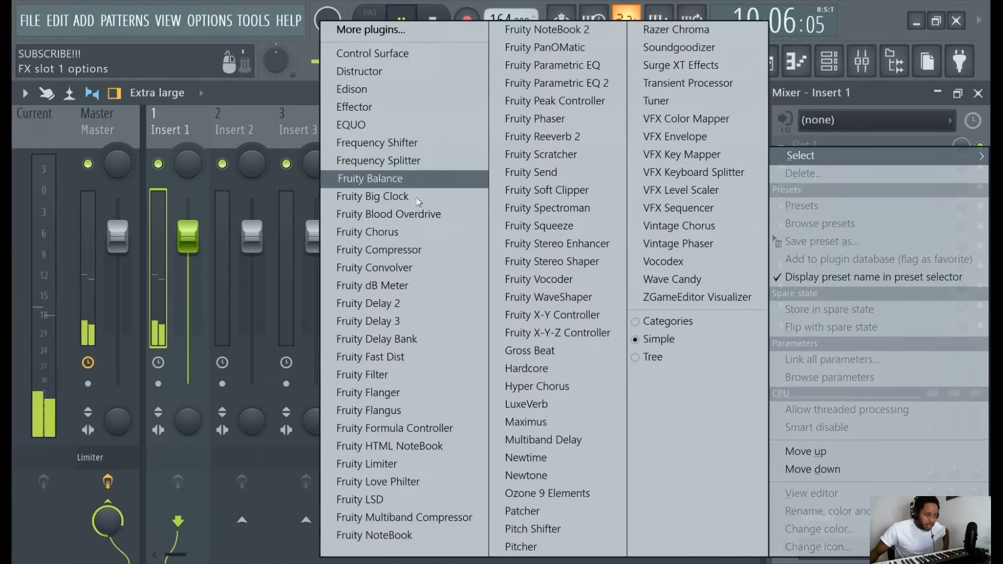
pyautogui.moveTo(419, 268)
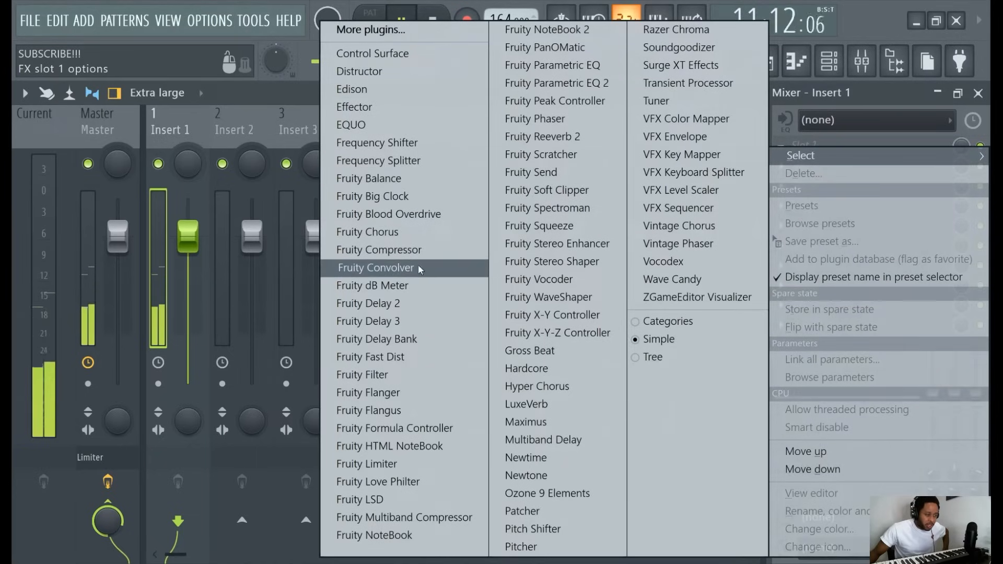
pyautogui.click(377, 268)
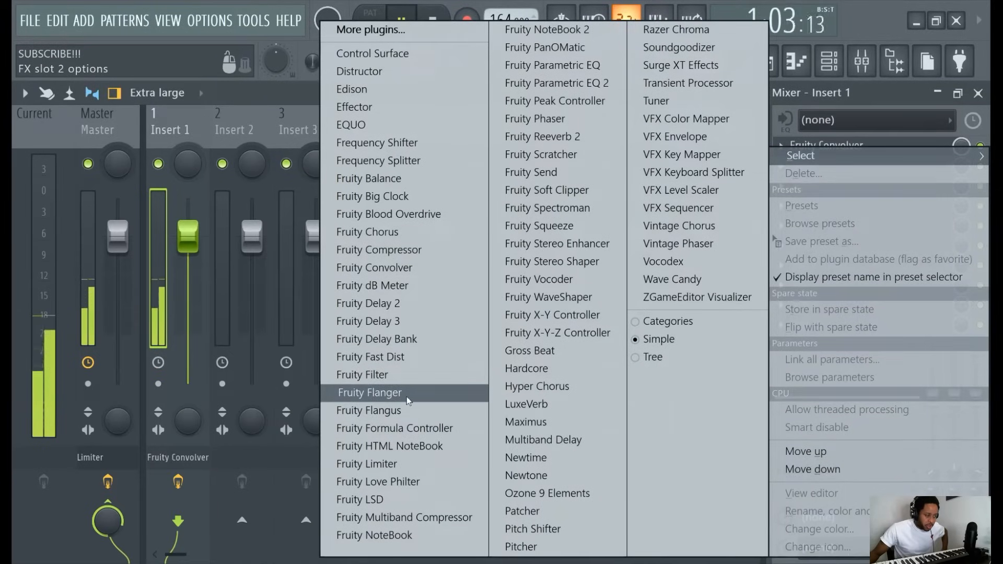
pyautogui.moveTo(399, 356)
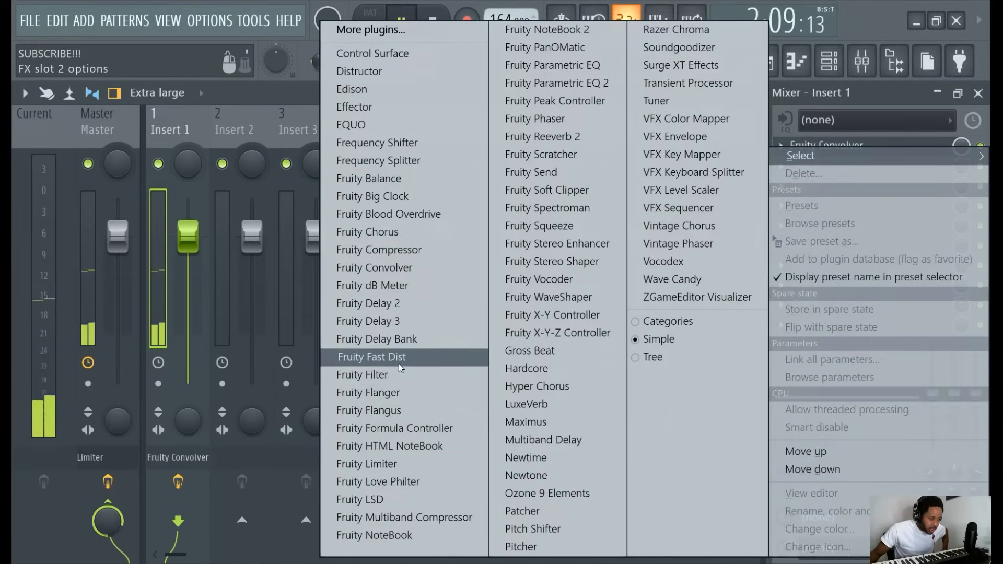
pyautogui.click(542, 137)
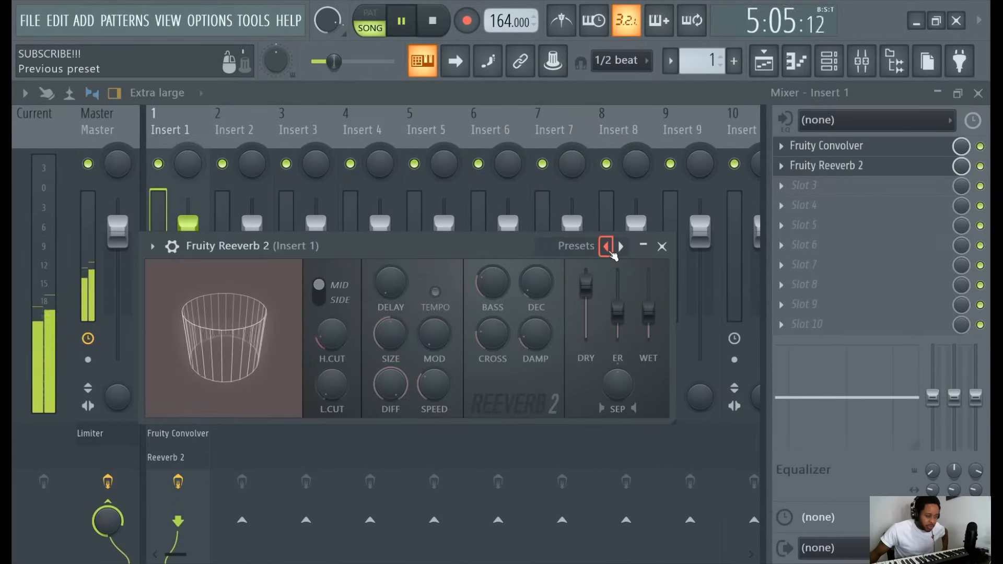
pyautogui.click(605, 246)
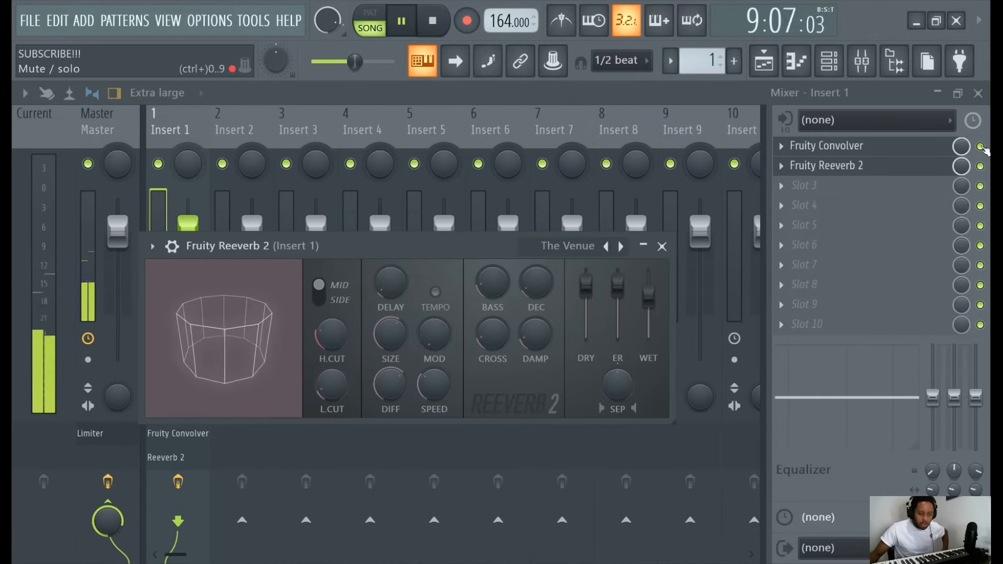
# - Toggle the Fruity Convolver effect on Insert 1 on or off
pyautogui.click(662, 246)
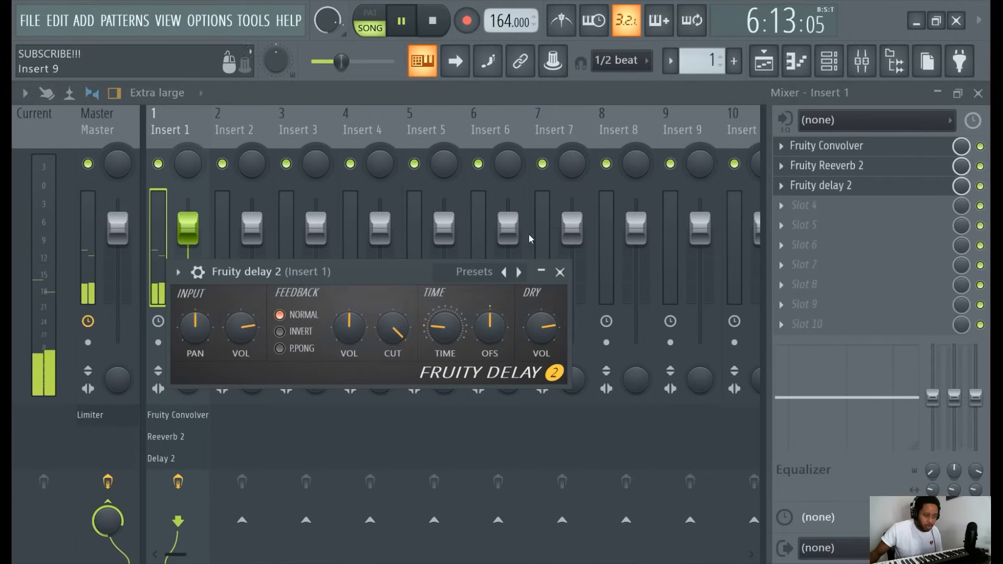
# - Switch Insert 1's Fruity Delay 2 to its Default (send) preset and toggle the effect
pyautogui.click(518, 271)
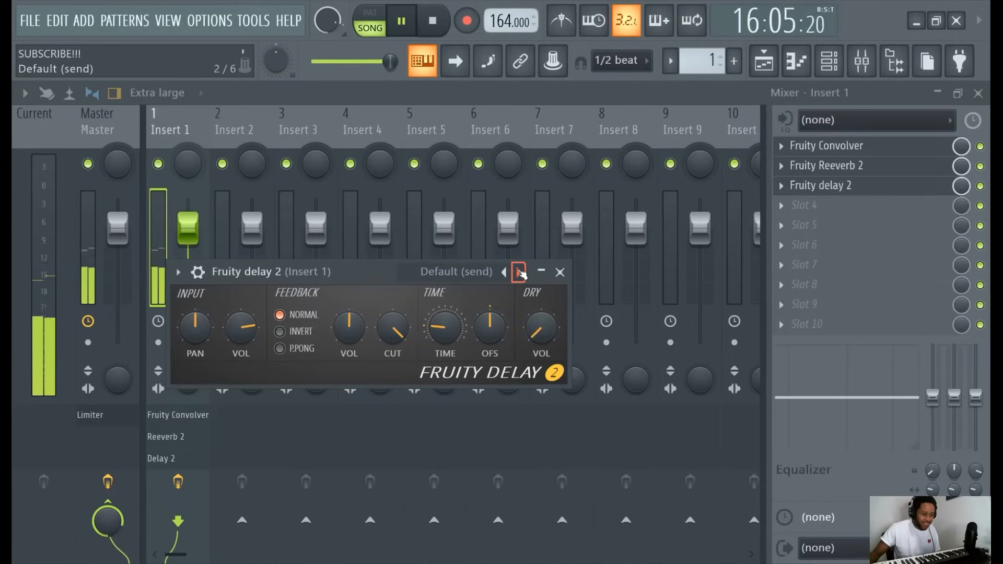
pyautogui.click(504, 271)
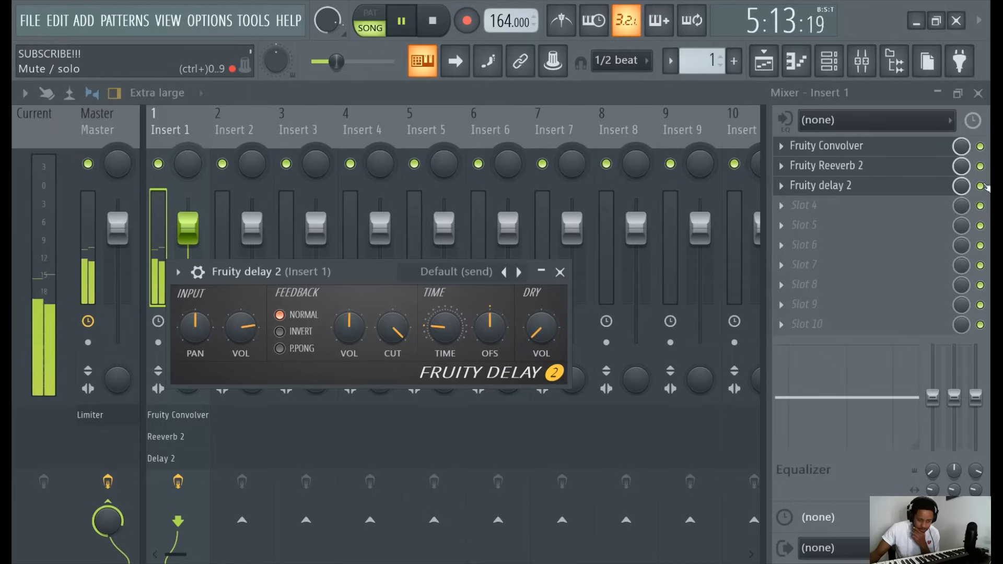
pyautogui.click(559, 272)
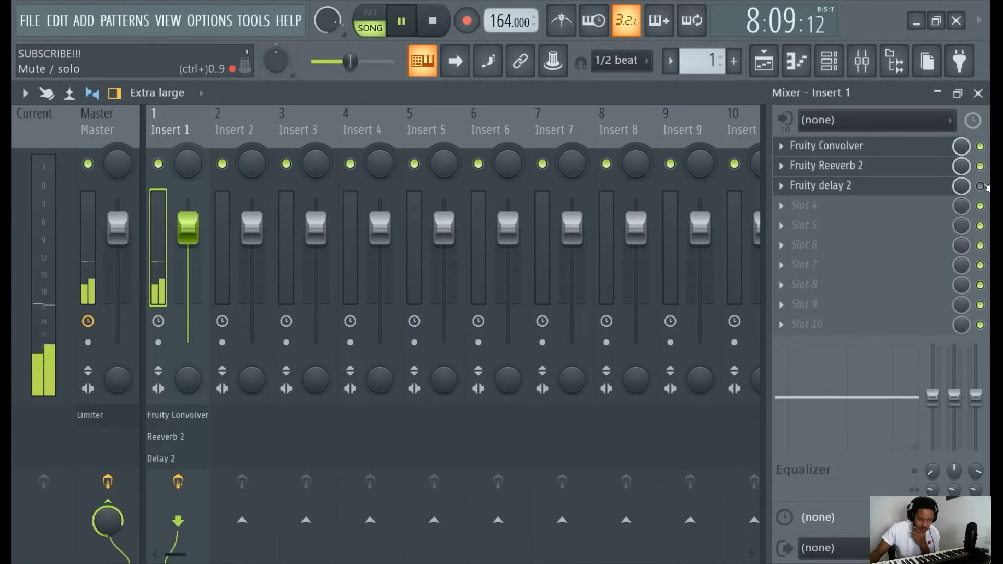
# - Toggle Fruity Delay 2 again, then bring up a GMS channel's options menu in the Channel Rack
pyautogui.click(821, 185)
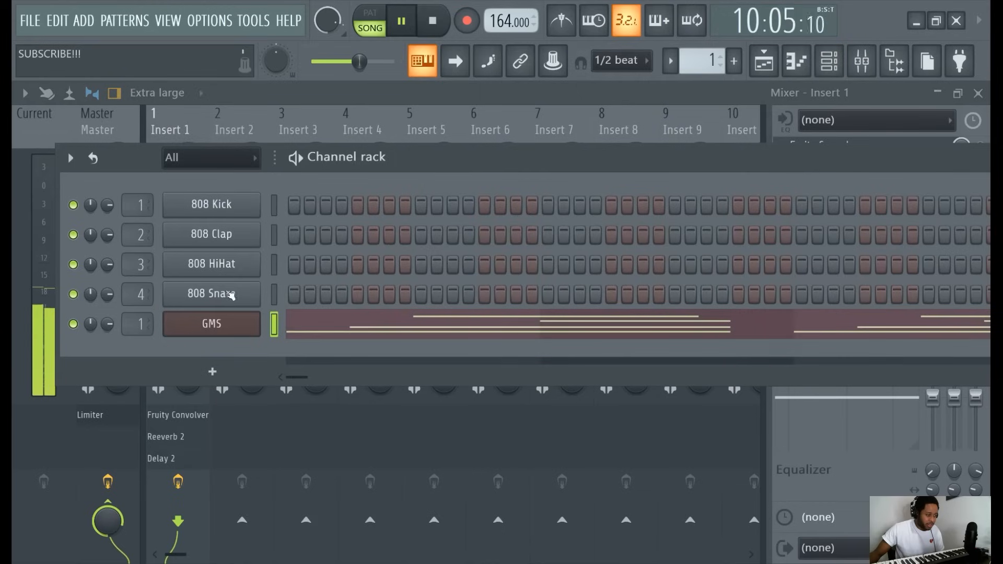
pyautogui.rightClick(211, 324)
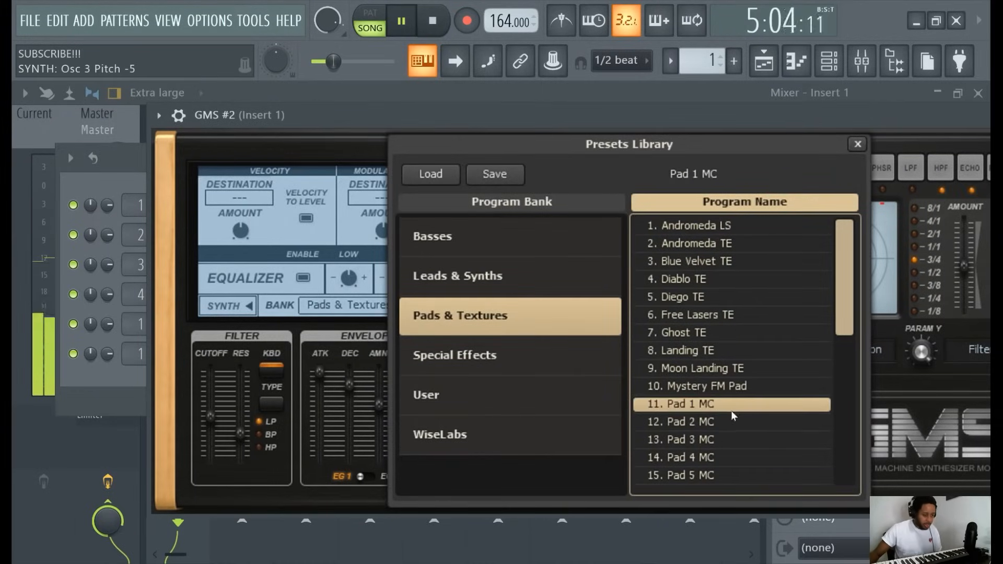
# - Audition GMS #2's Pad 2 through Pad 8 MC presets, then settle back on Pad 3 MC
pyautogui.click(681, 422)
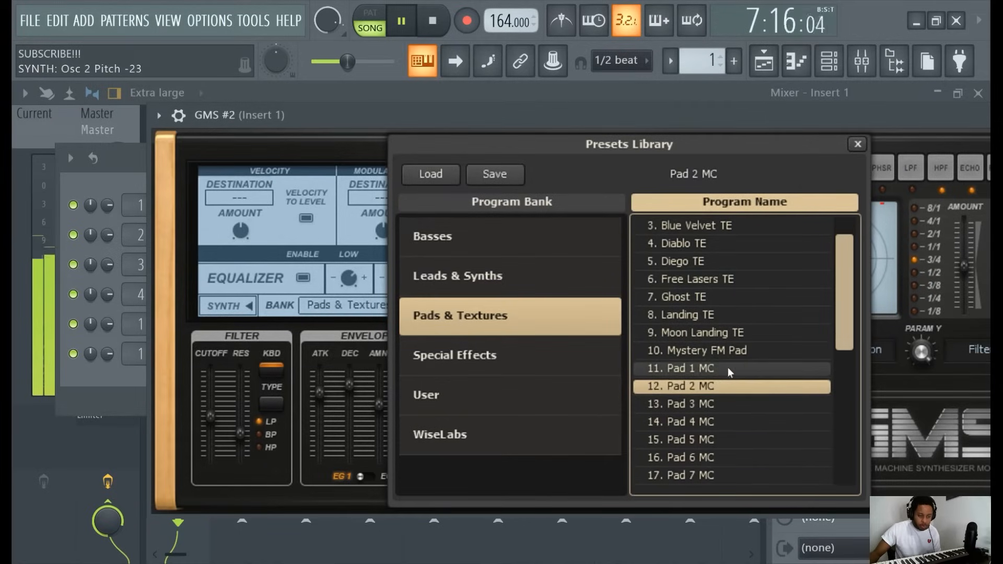
pyautogui.scroll(-3)
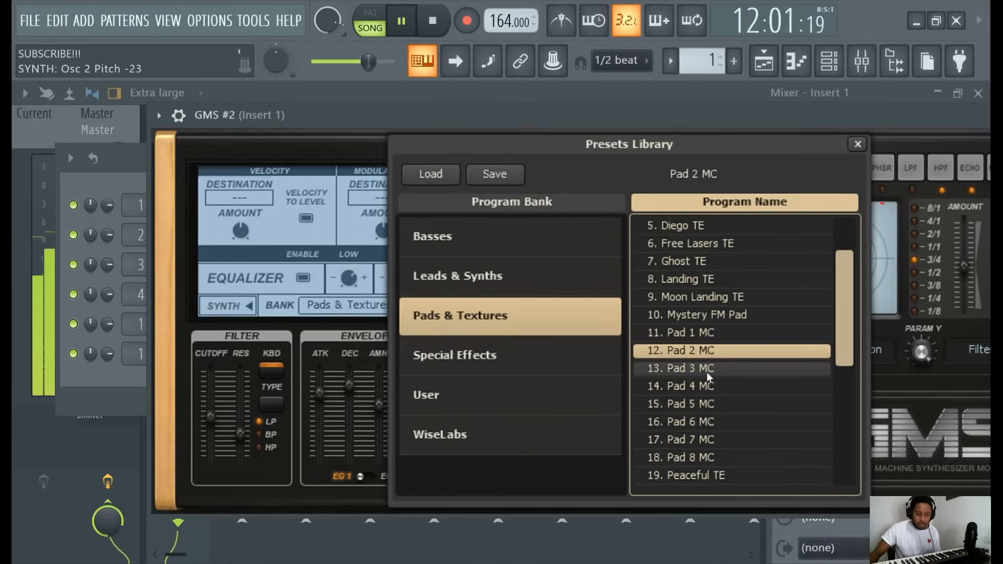
pyautogui.click(681, 368)
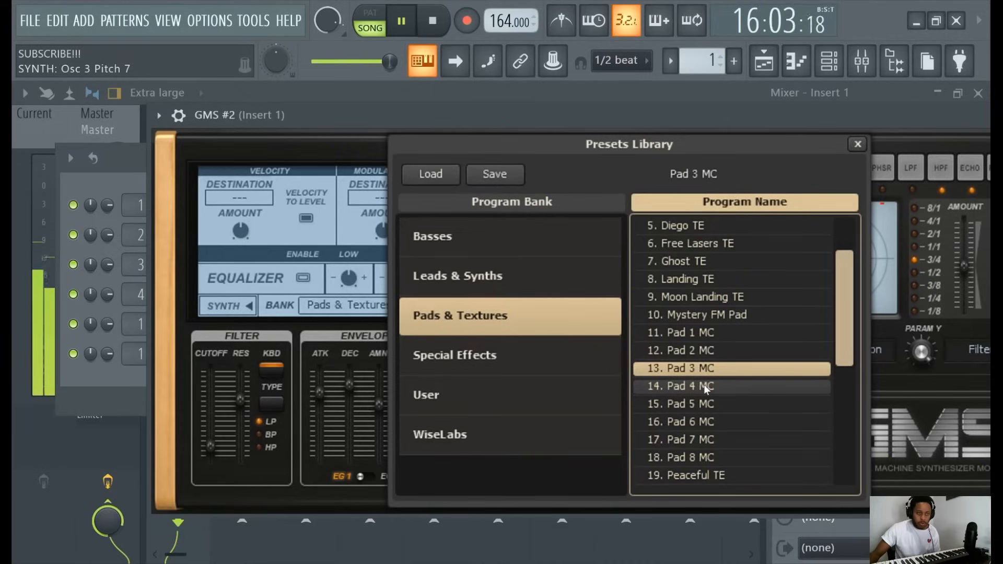
pyautogui.click(680, 386)
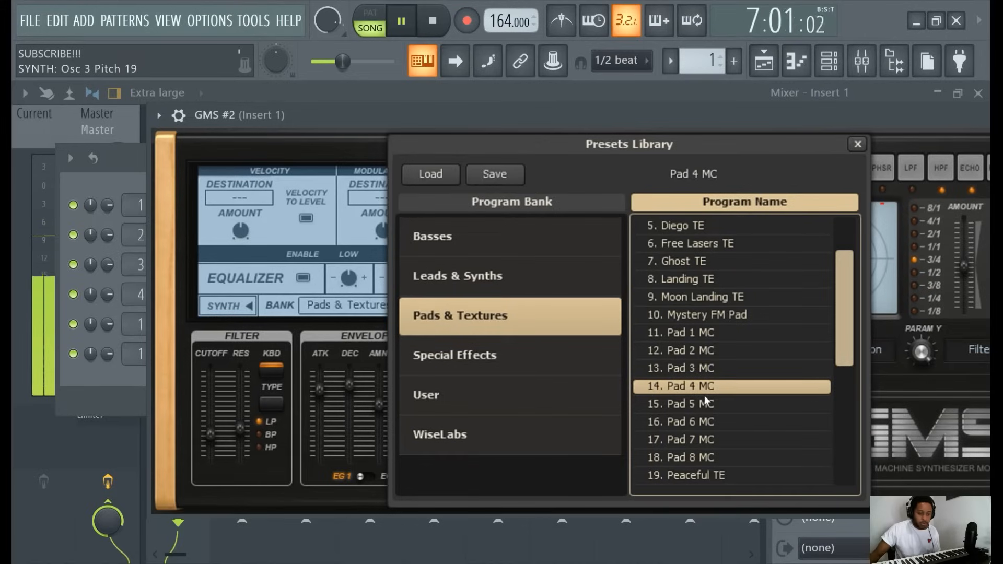
pyautogui.click(681, 404)
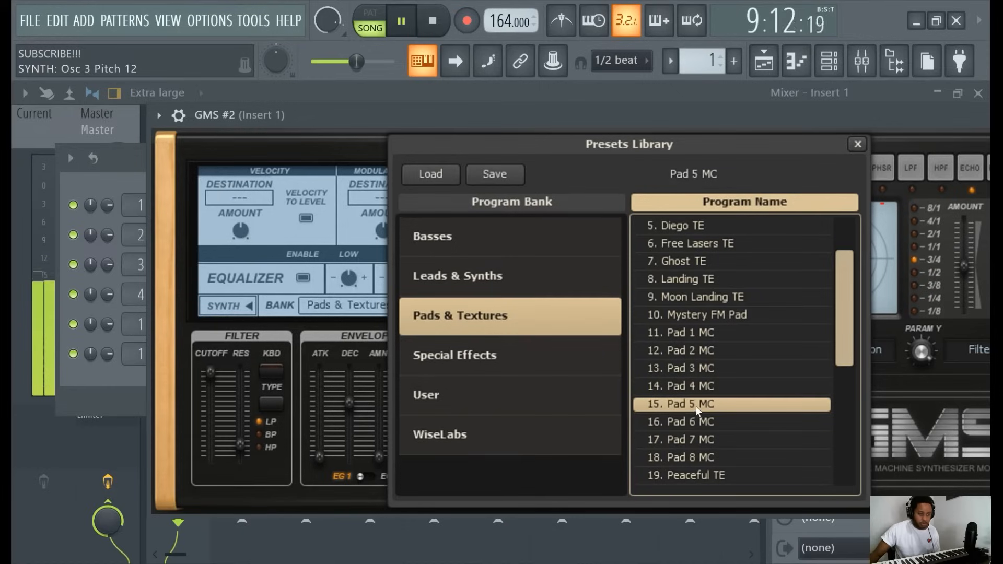
pyautogui.click(681, 422)
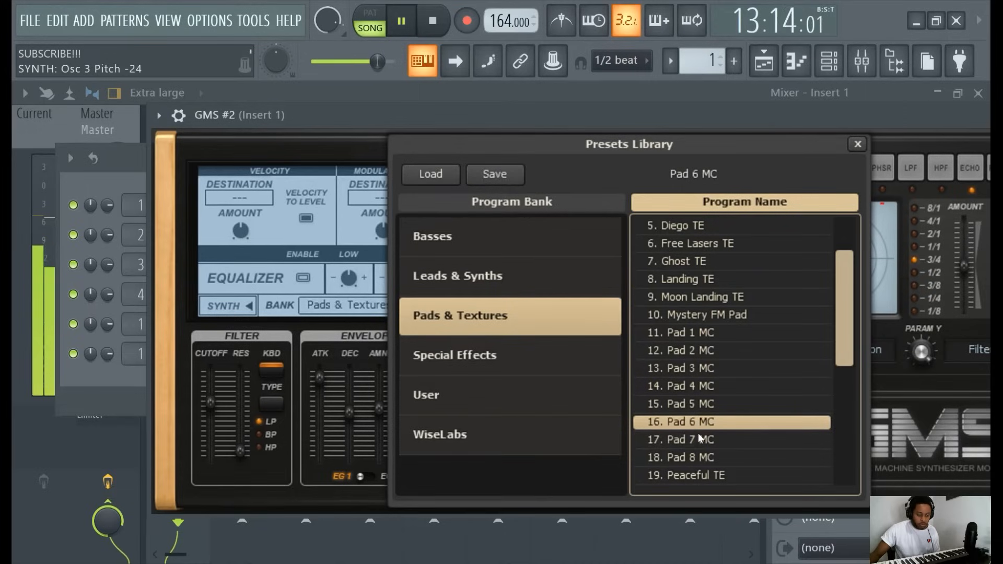
pyautogui.click(681, 440)
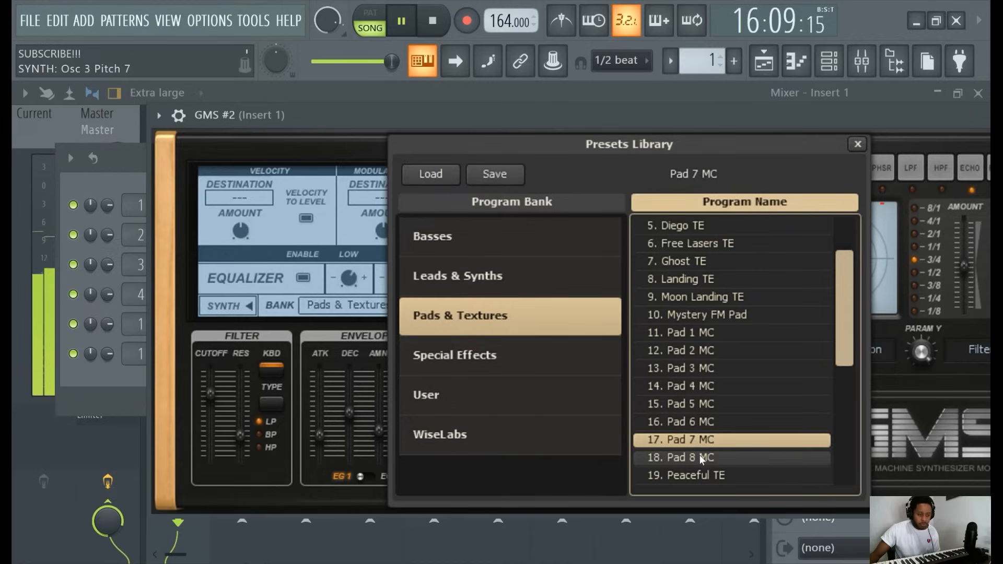
pyautogui.click(680, 458)
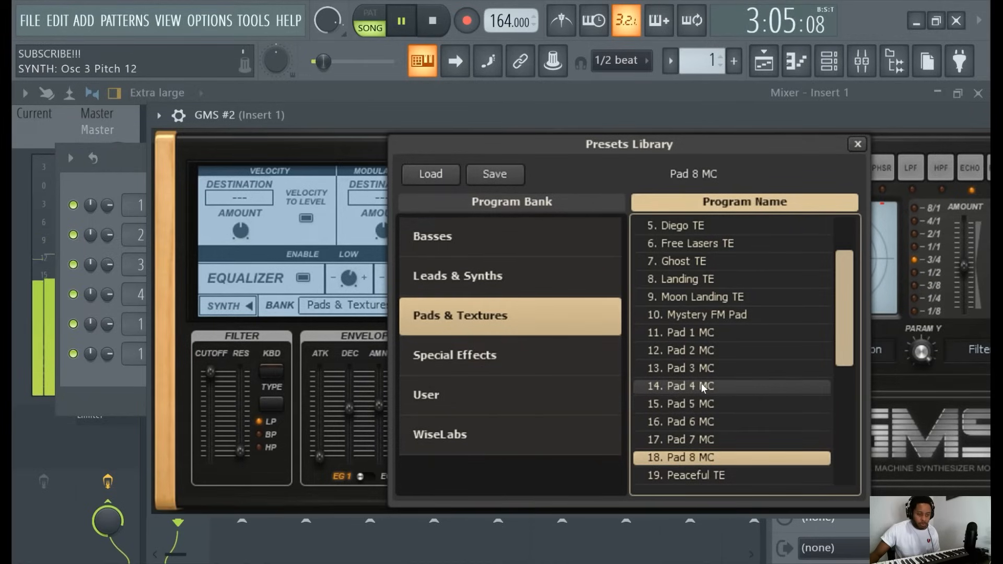
pyautogui.click(680, 386)
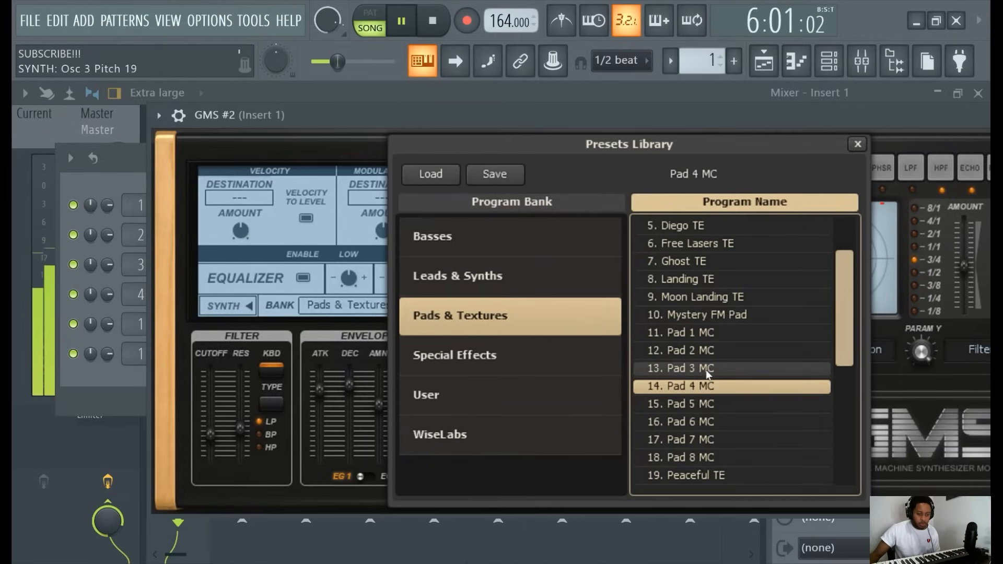
pyautogui.click(680, 368)
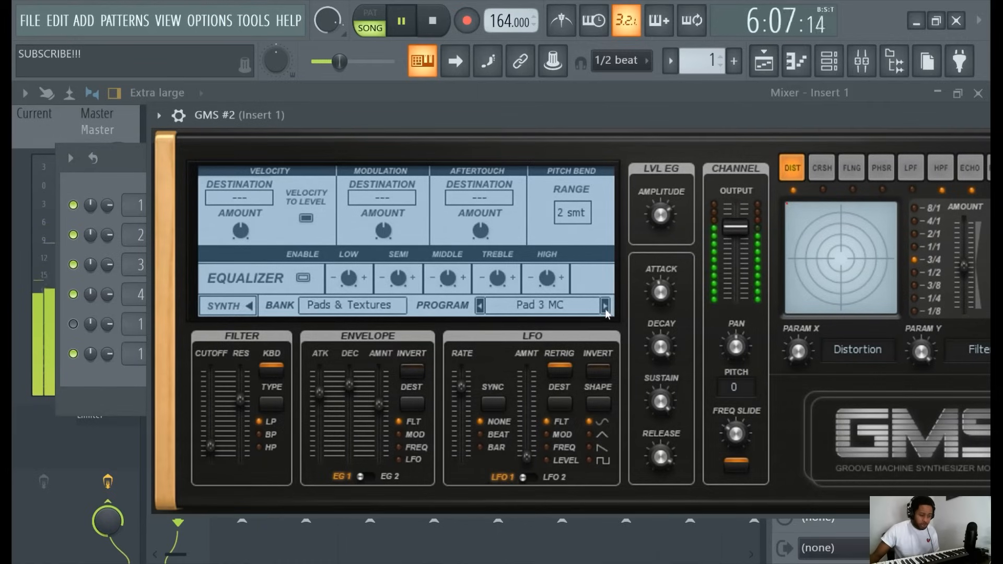
# - Advance GMS #2 from Pad 3 MC through Pad 4, 5 and 6 MC with the program arrow
pyautogui.click(604, 305)
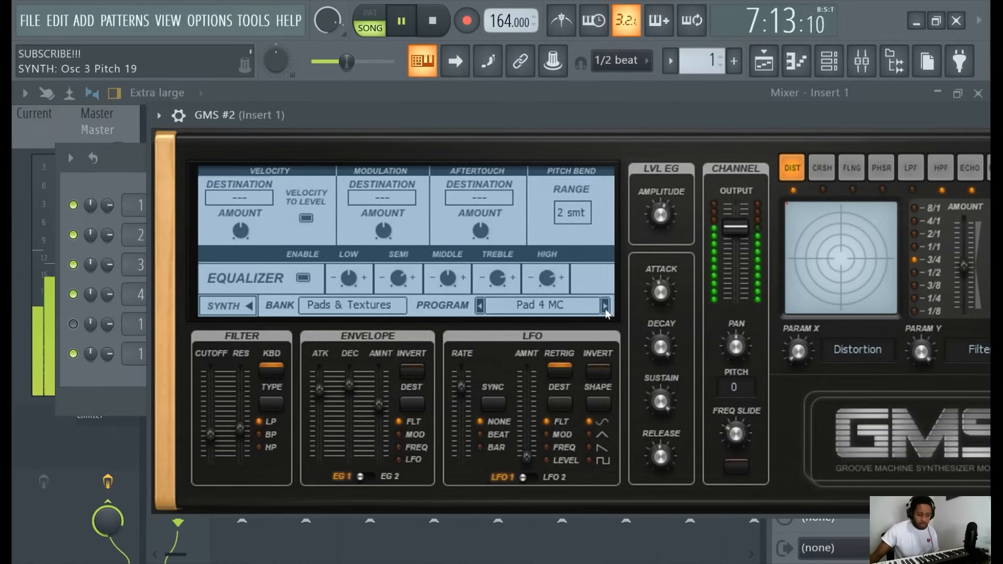
pyautogui.click(605, 305)
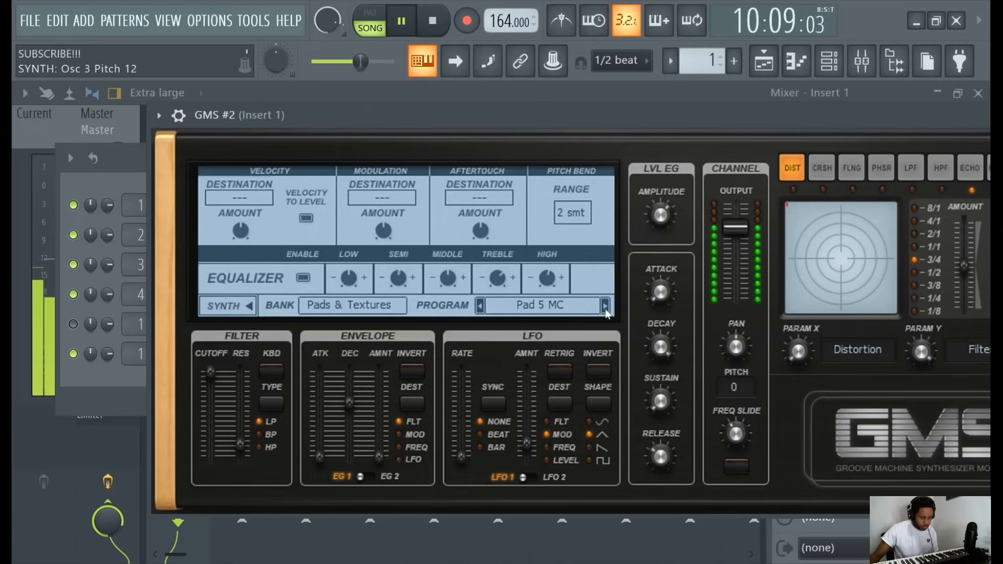
pyautogui.click(604, 305)
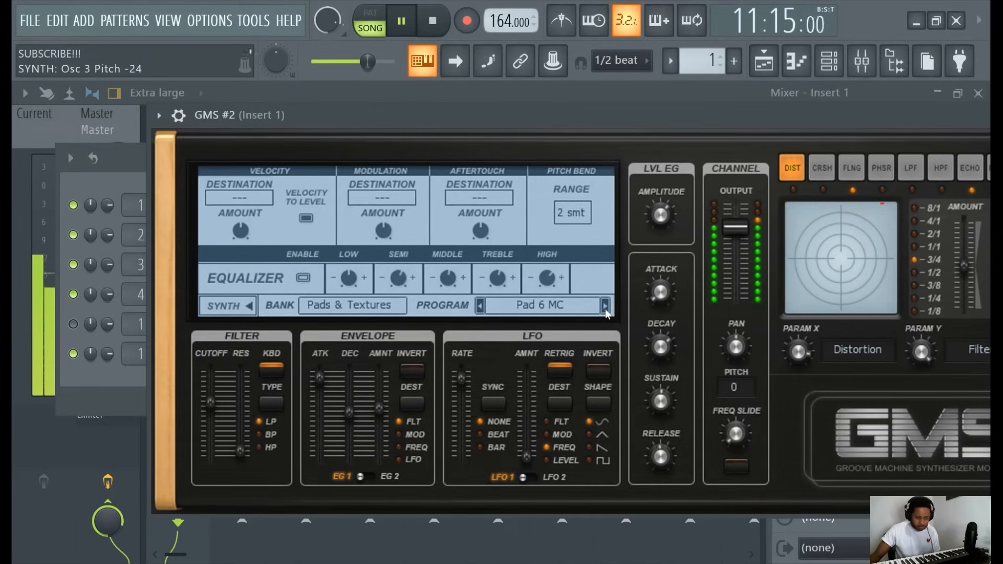
pyautogui.click(604, 305)
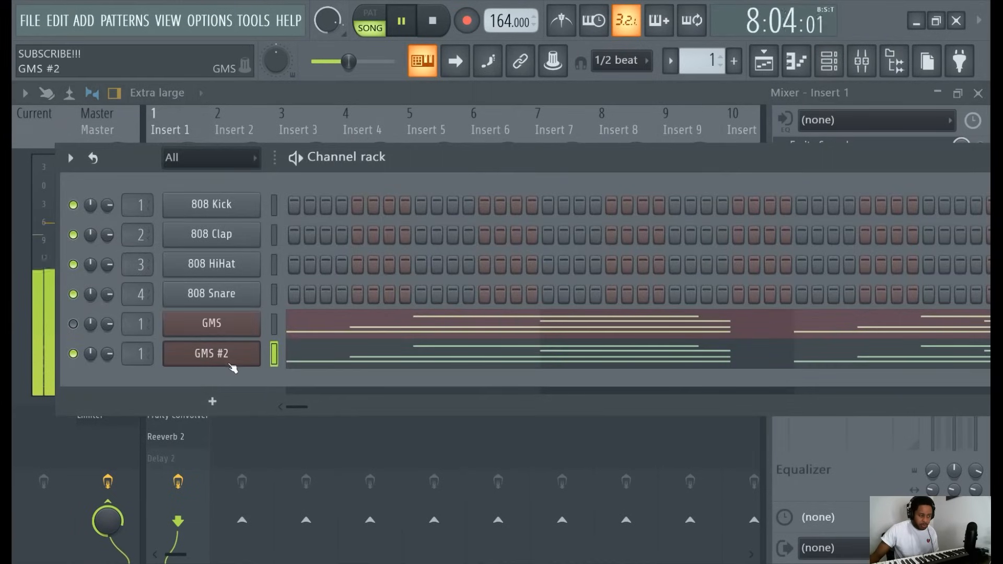
# - Open GMS #2 and cycle its Program presets through the Texture pads, landing on Ghost TE
pyautogui.doubleClick(211, 354)
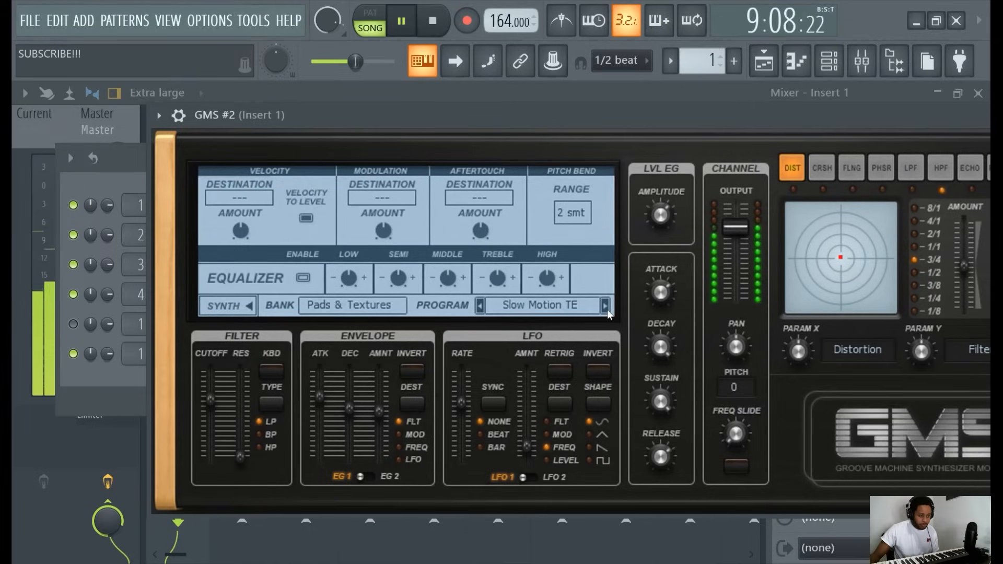
pyautogui.click(604, 305)
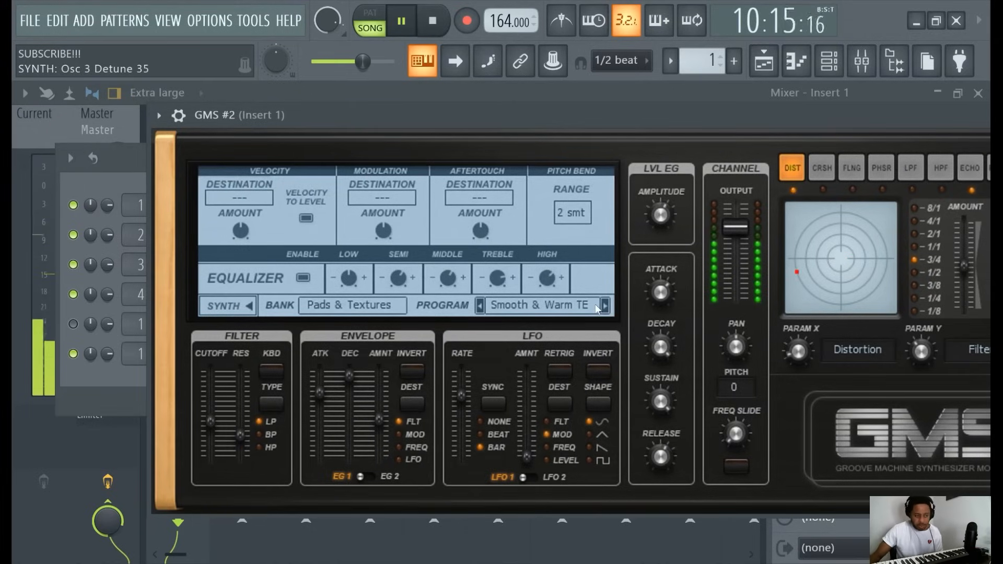
pyautogui.click(604, 305)
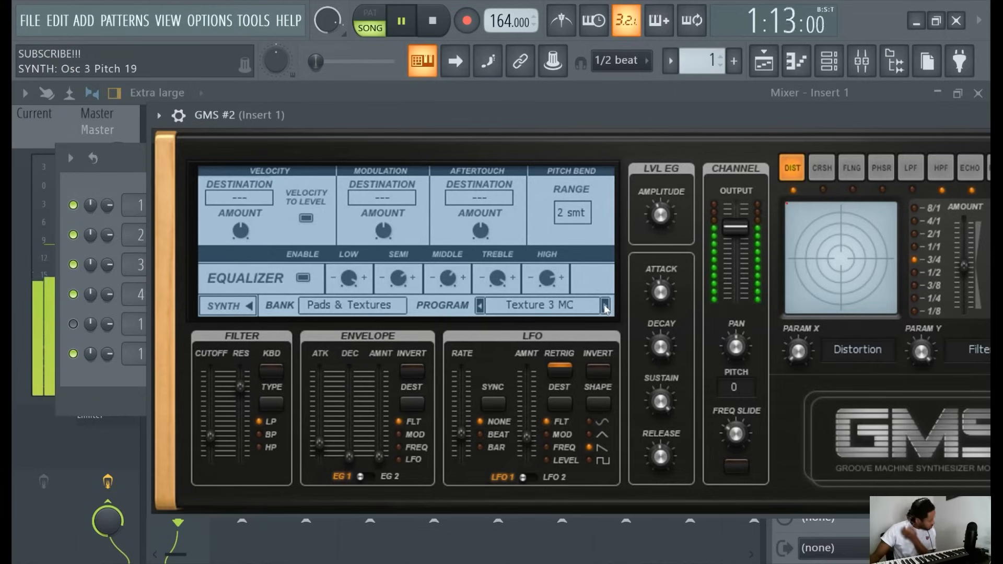
pyautogui.click(604, 305)
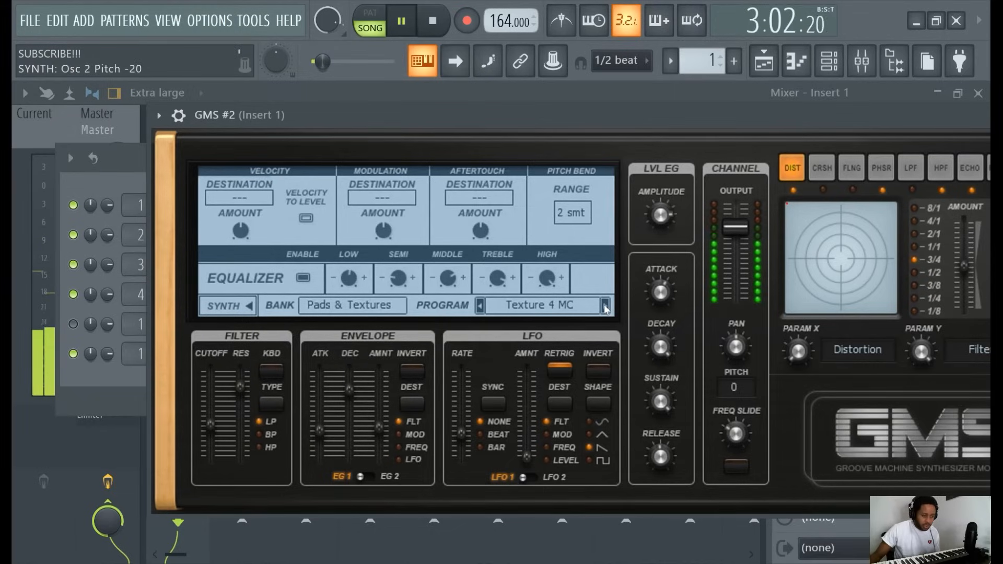
pyautogui.click(604, 305)
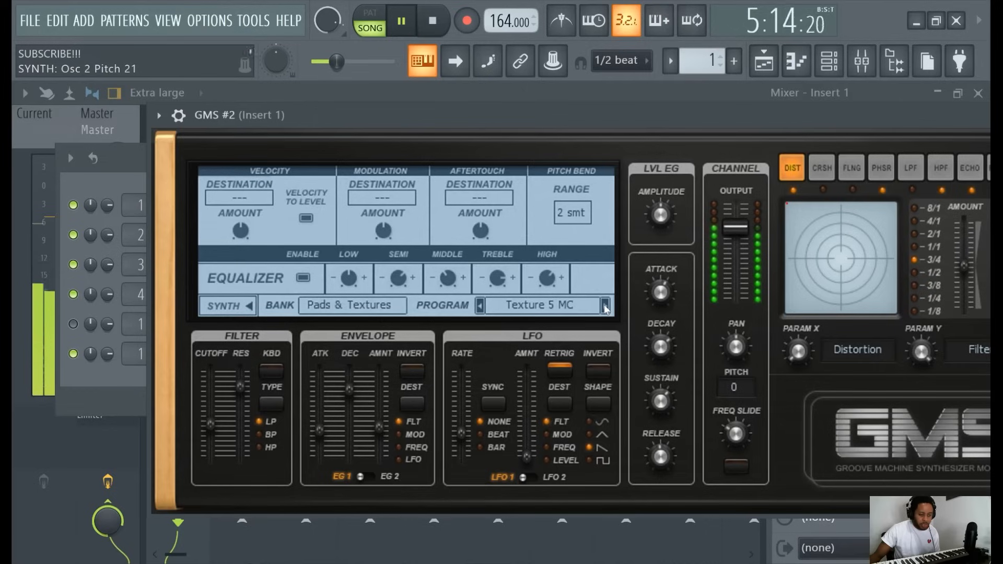
pyautogui.click(604, 305)
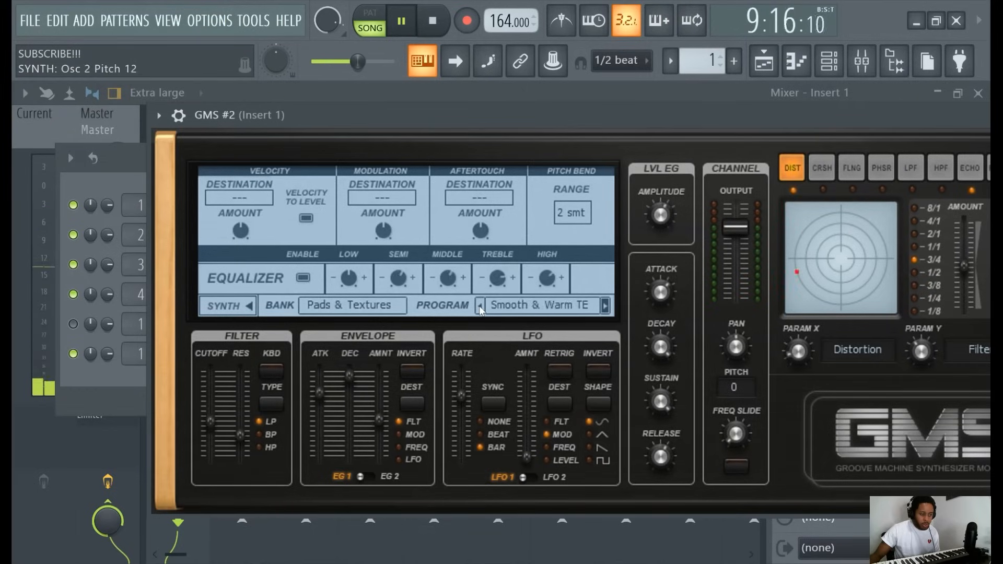
pyautogui.click(605, 305)
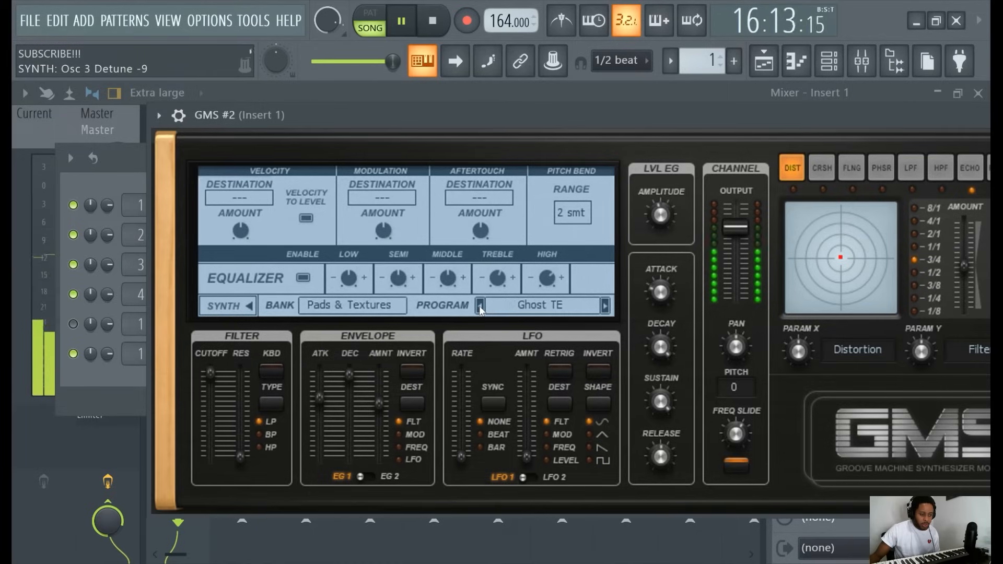
pyautogui.click(604, 305)
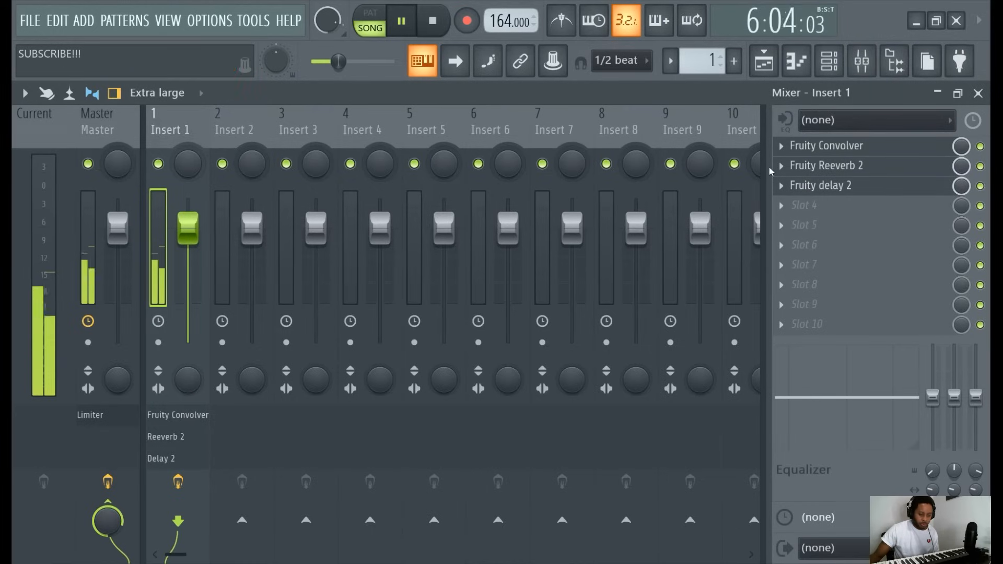
# - Bring up the Channel Rack and insert another GMS instrument channel, GMS #3
pyautogui.click(829, 62)
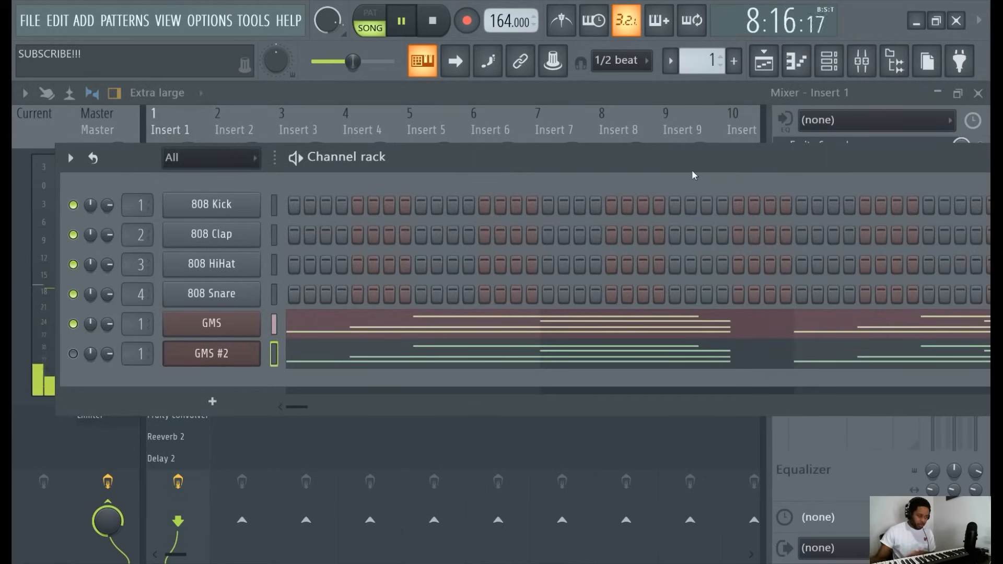
pyautogui.rightClick(210, 353)
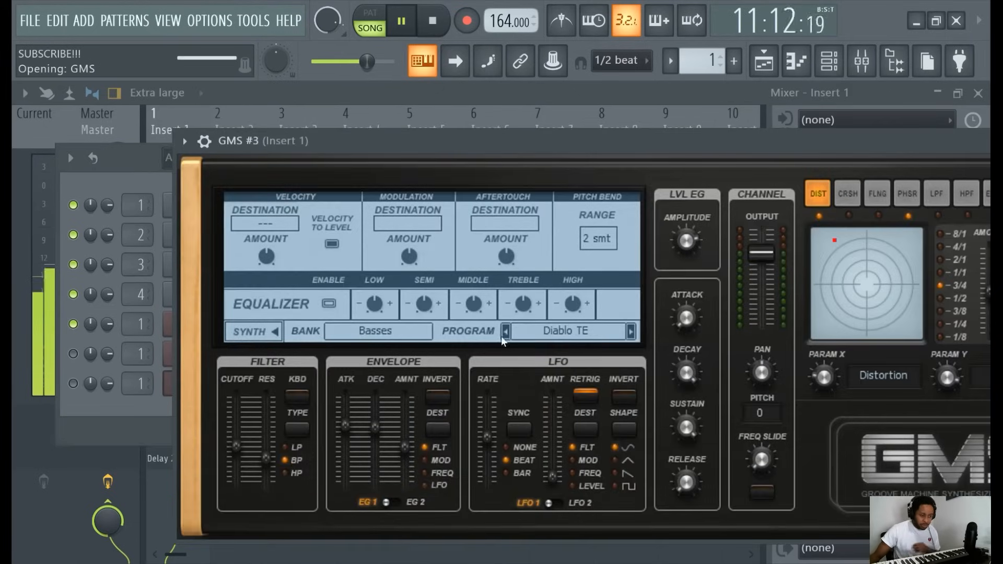
# - Load Pad 3 MC on GMS #3 from the preset library, then reopen GMS #3 from the Channel Rack
pyautogui.click(565, 331)
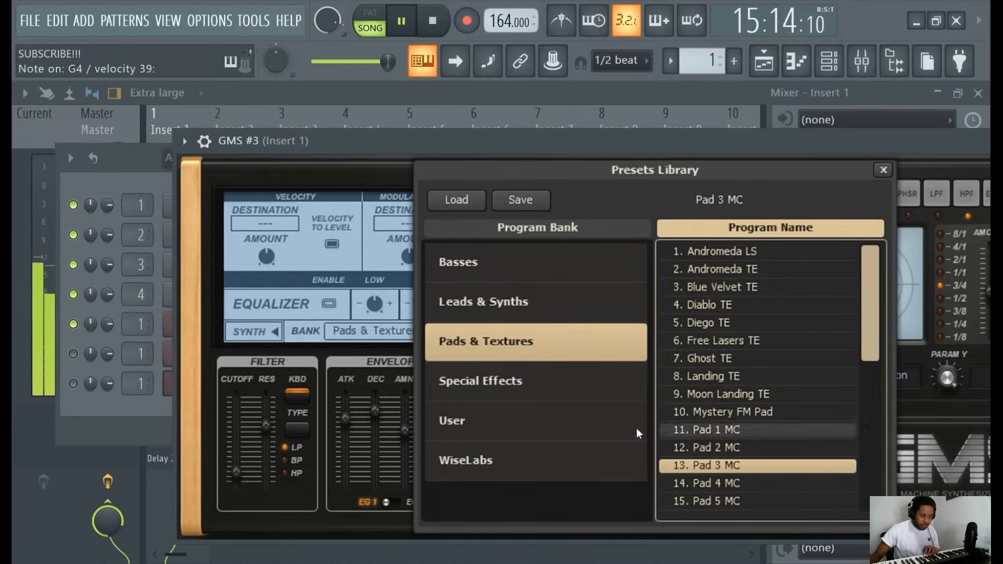
pyautogui.click(883, 169)
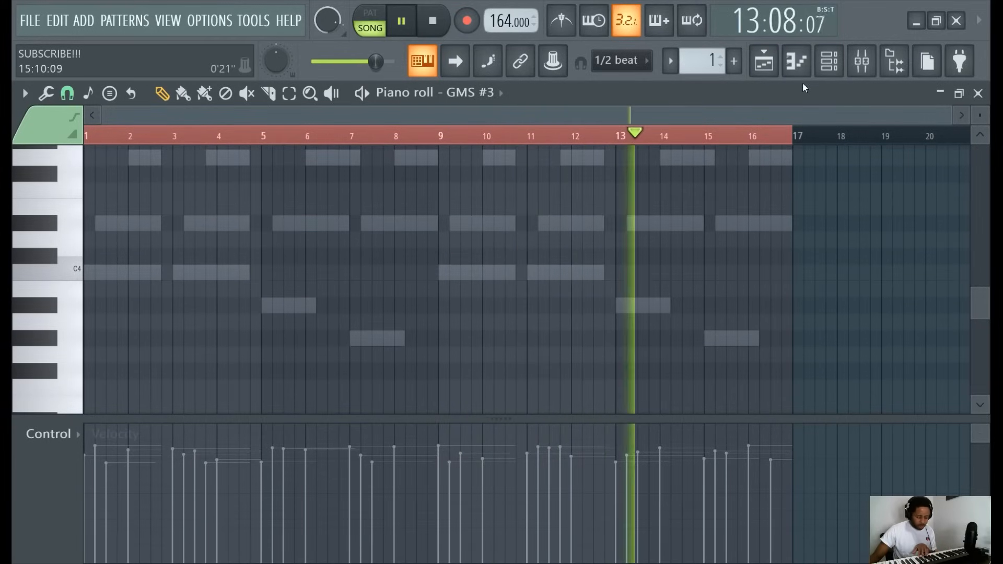
pyautogui.click(828, 61)
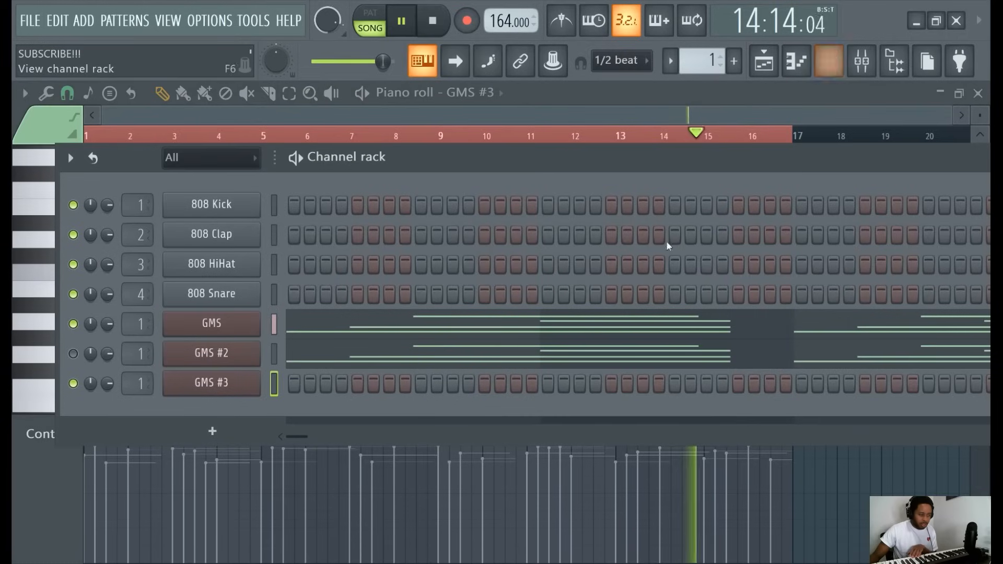
pyautogui.click(210, 382)
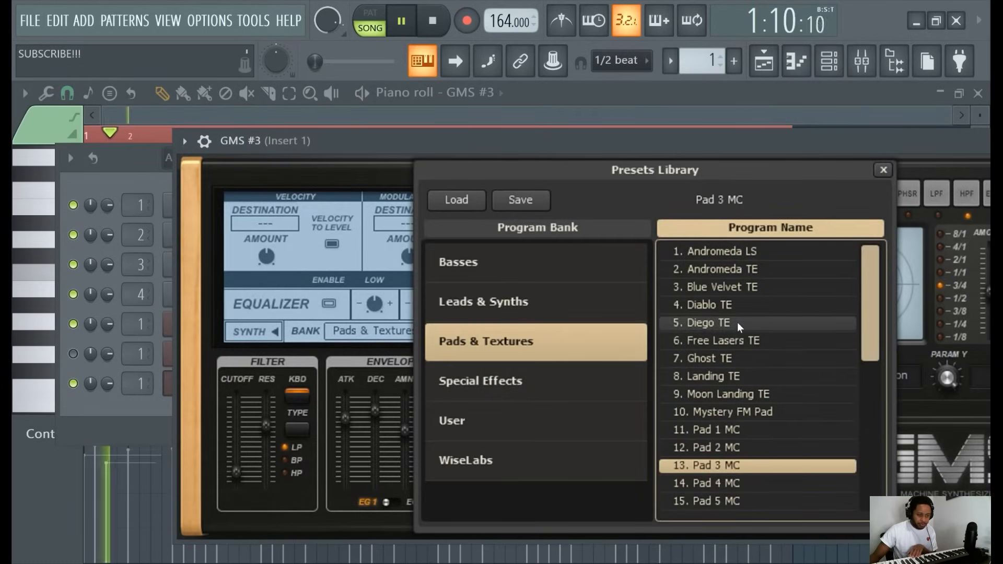
# - Audition Blue Velvet TE and another pad preset in GMS #3's preset library
pyautogui.click(718, 287)
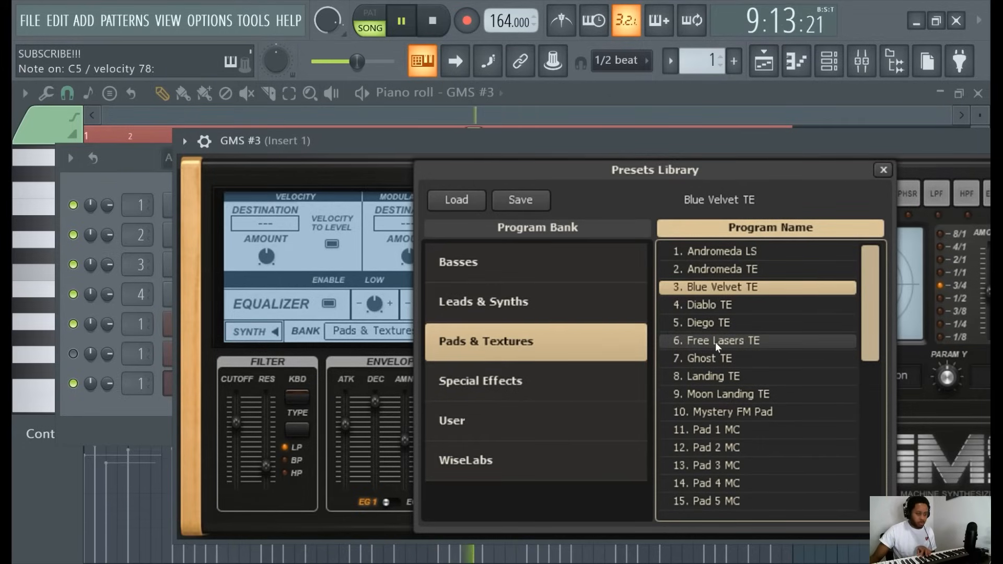
pyautogui.click(883, 170)
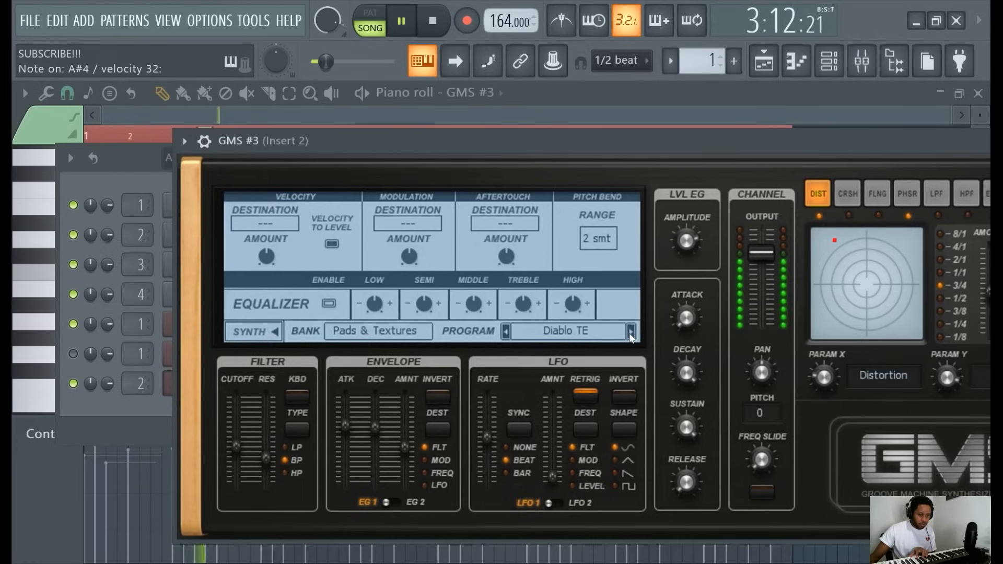
# - Step GMS #3 through Diego, Ghost and Moon Landing TE, then open the full preset list
pyautogui.click(630, 330)
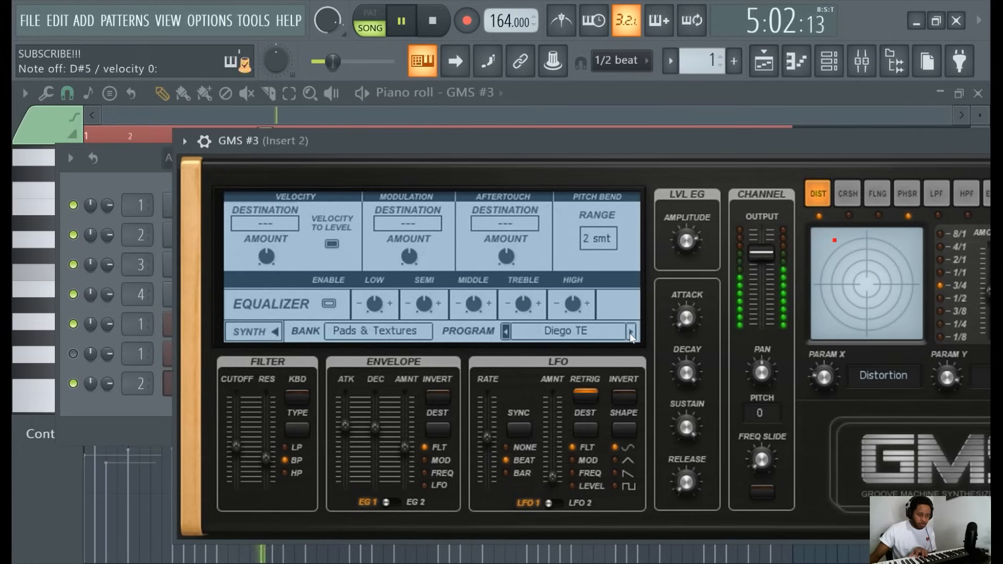
pyautogui.click(630, 331)
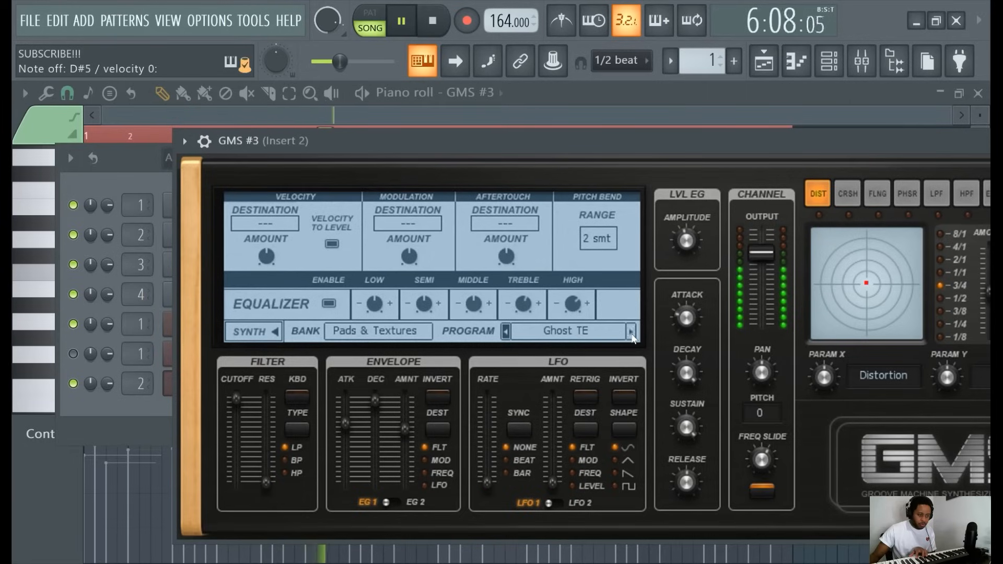
pyautogui.click(630, 331)
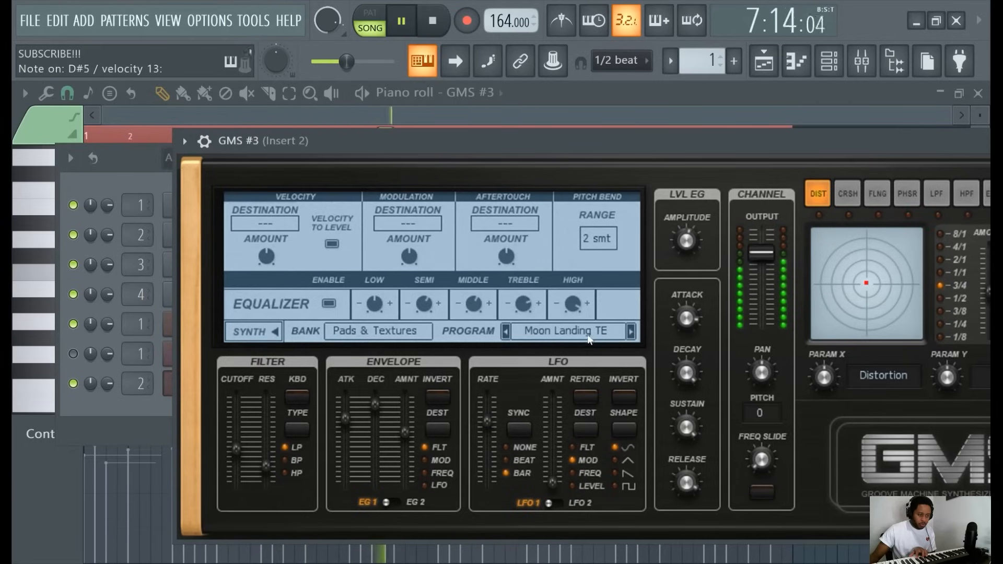
pyautogui.click(565, 330)
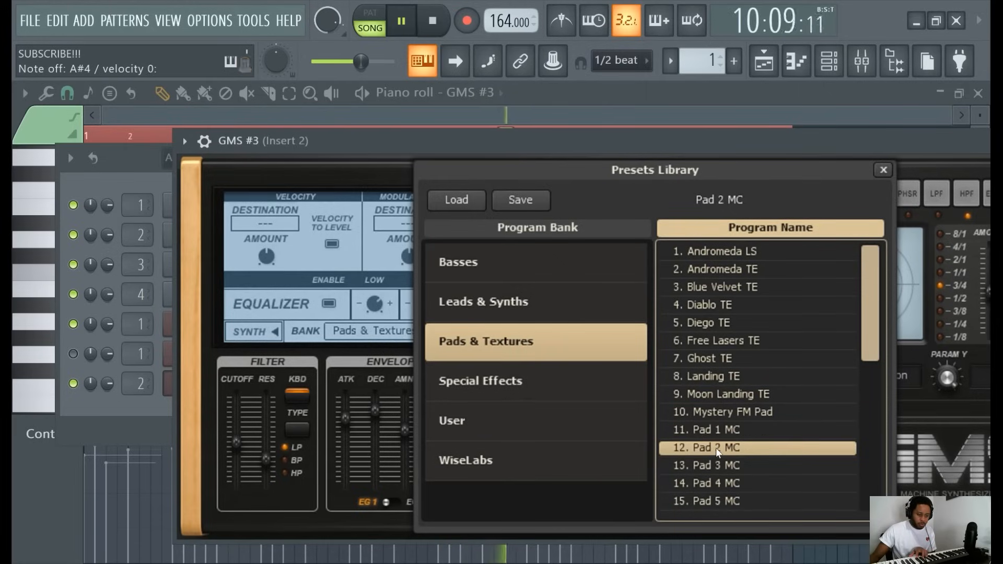
# - Try Pad 3 MC, keep Pad 4 MC on GMS #3, and select Pattern 3
pyautogui.click(717, 465)
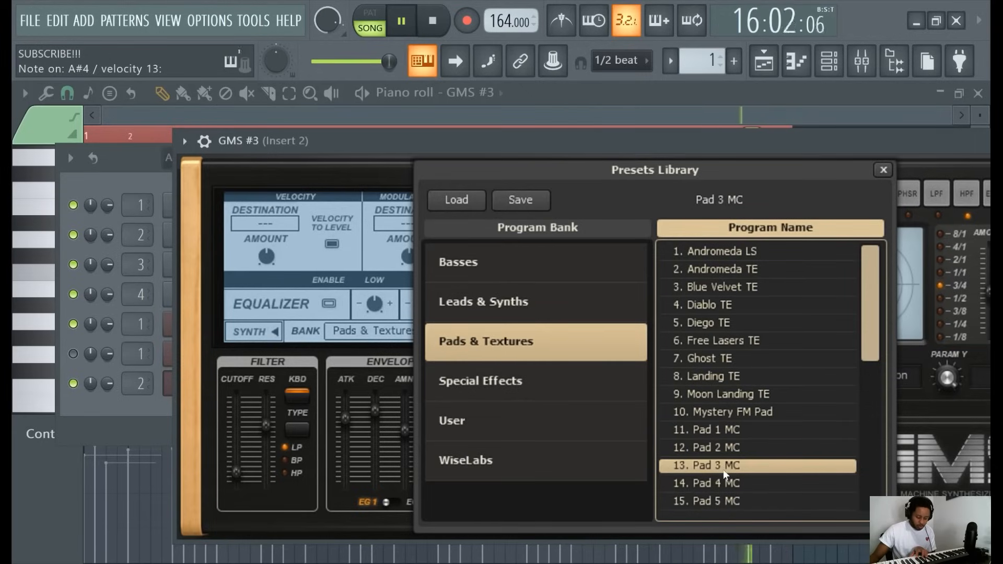
pyautogui.click(707, 483)
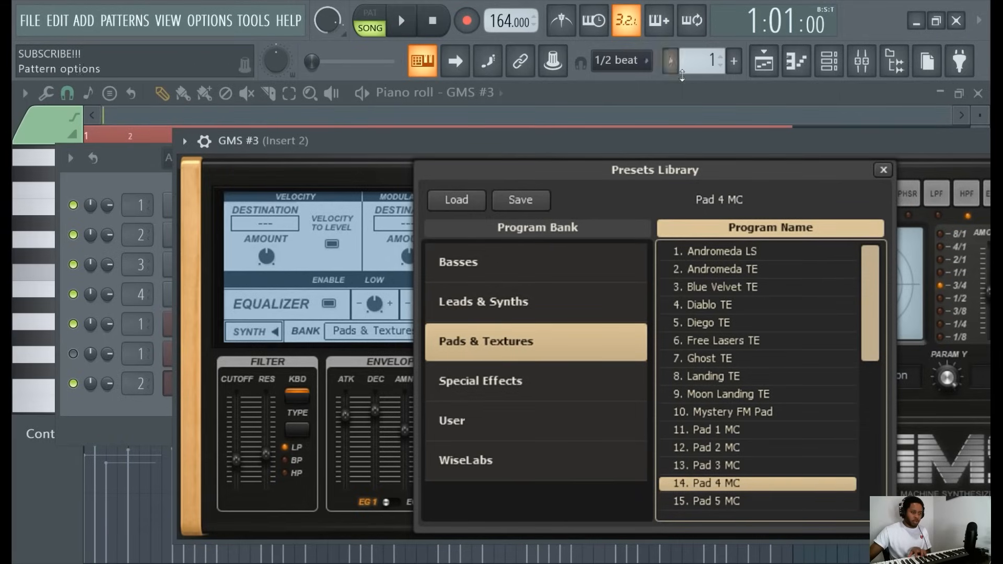
pyautogui.click(401, 20)
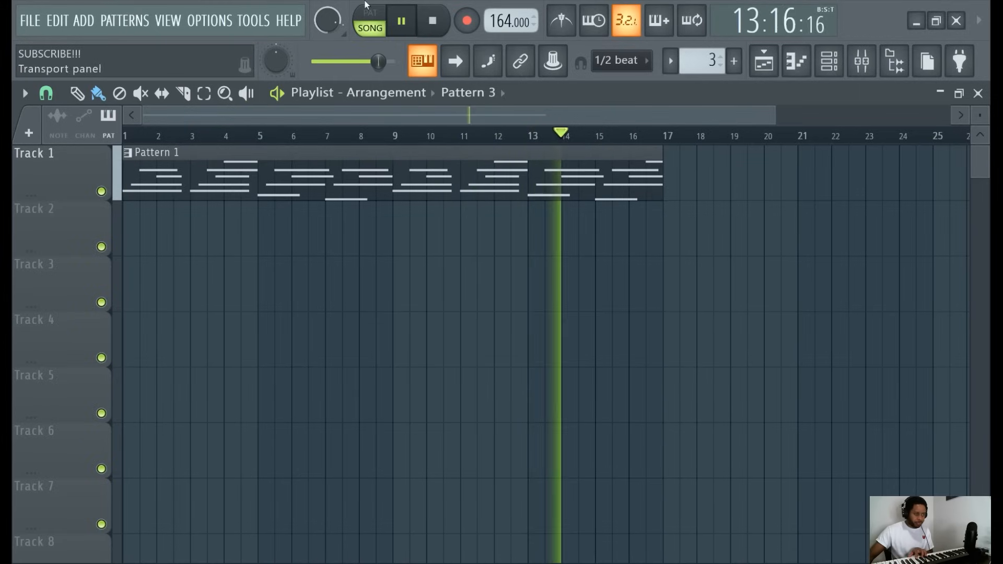
# - Arm recording and play the GMS #3 pad melody of F5, D#5, C5 and A#4
pyautogui.click(466, 20)
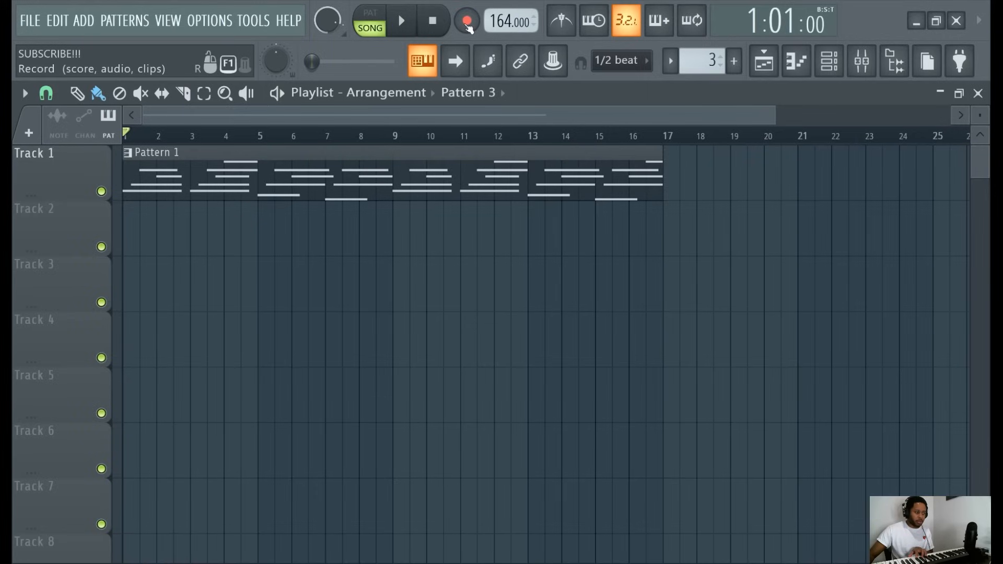
pyautogui.click(402, 21)
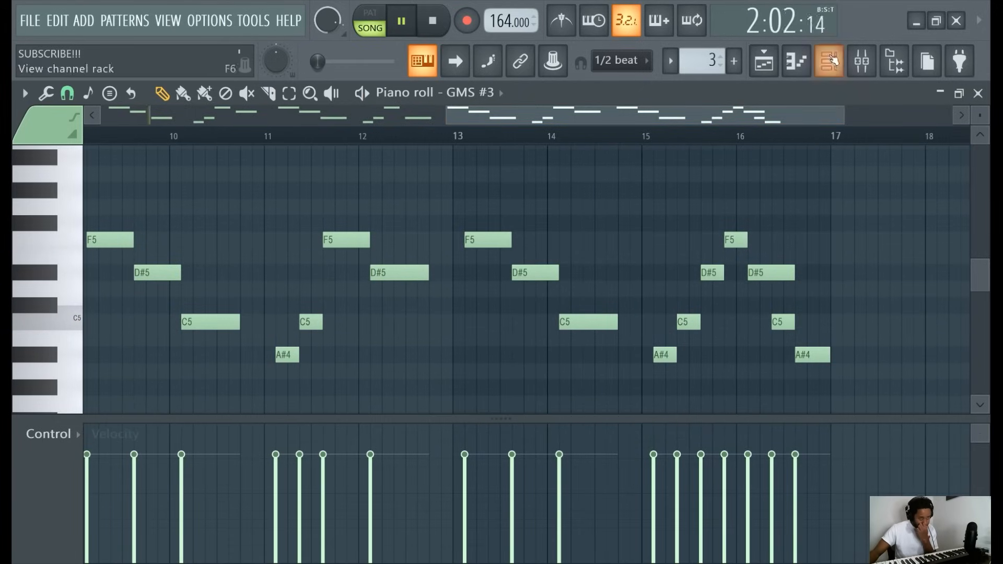
# - Try an every-two-steps 808 HiHat fill, undo it, and view the hi-hat notes in the piano roll
pyautogui.click(827, 61)
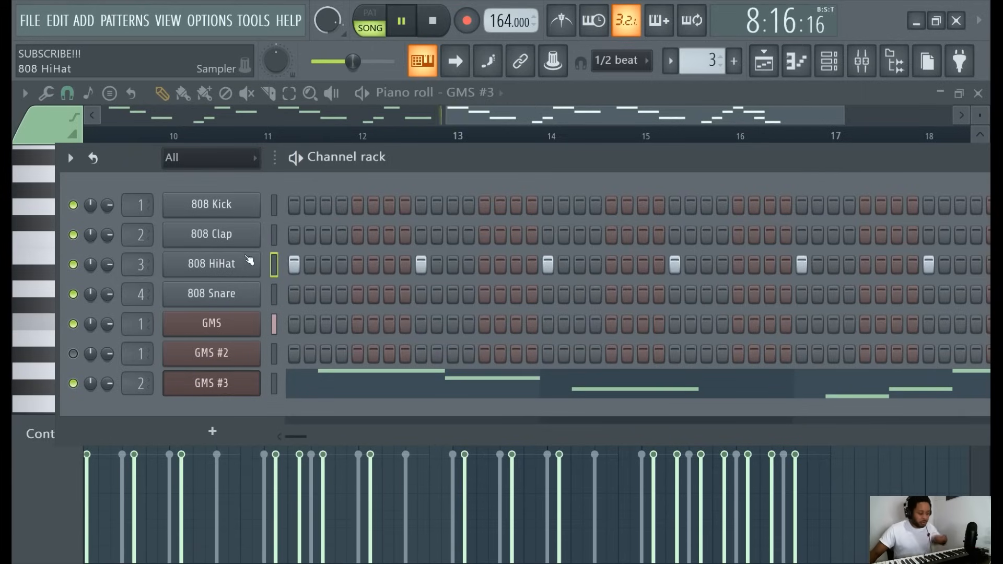
pyautogui.press('ctrl+z')
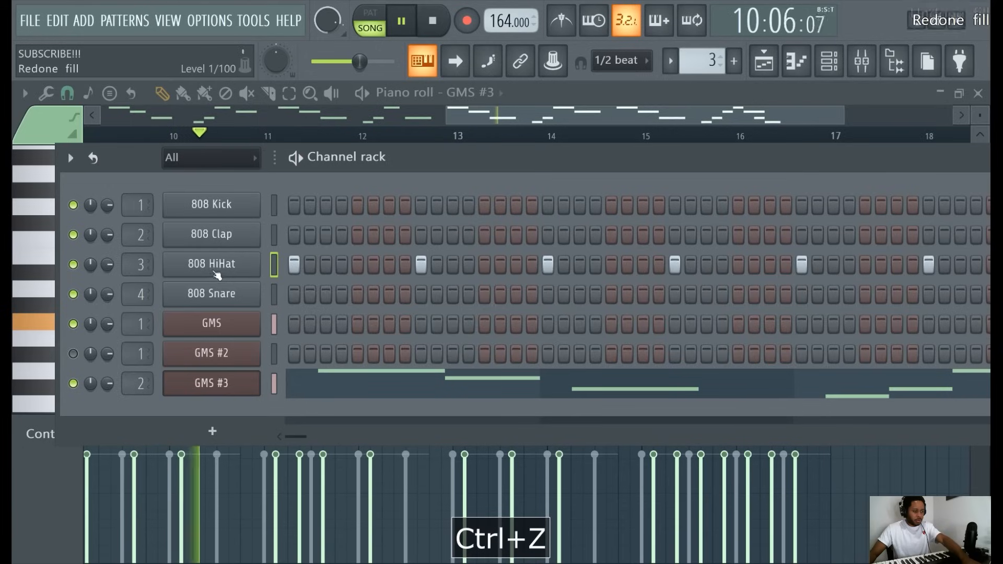
pyautogui.rightClick(210, 263)
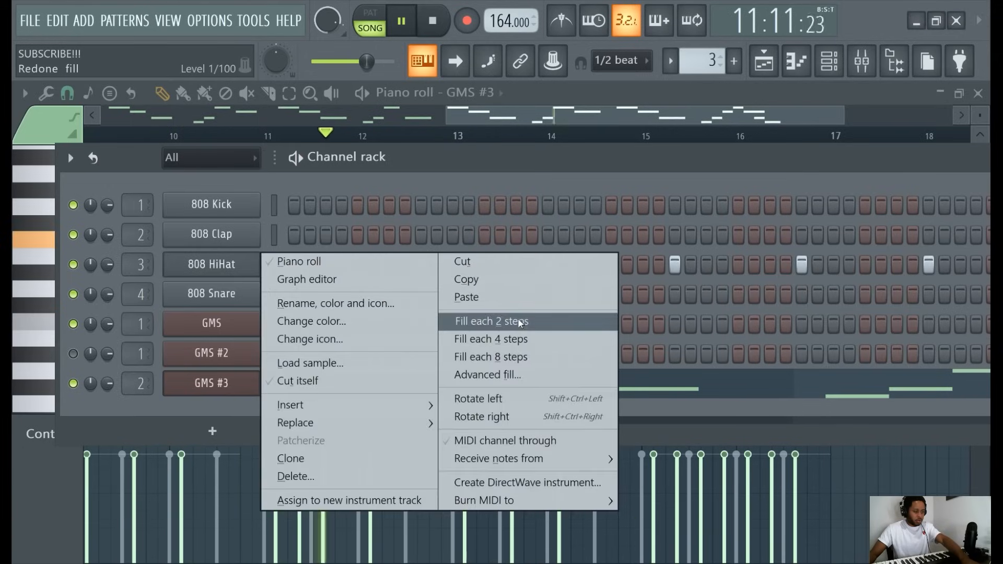
pyautogui.click(491, 320)
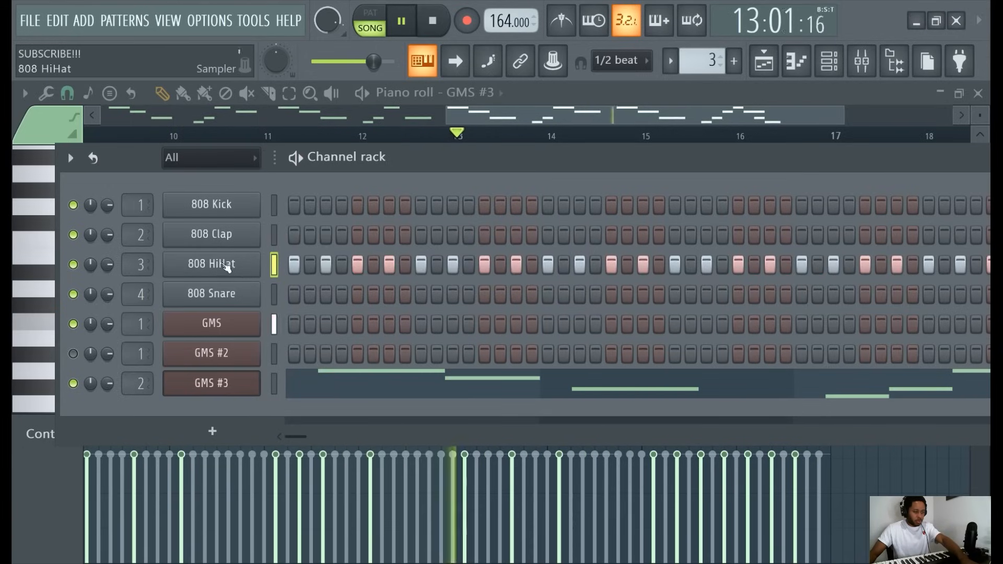
pyautogui.press('ctrl+z')
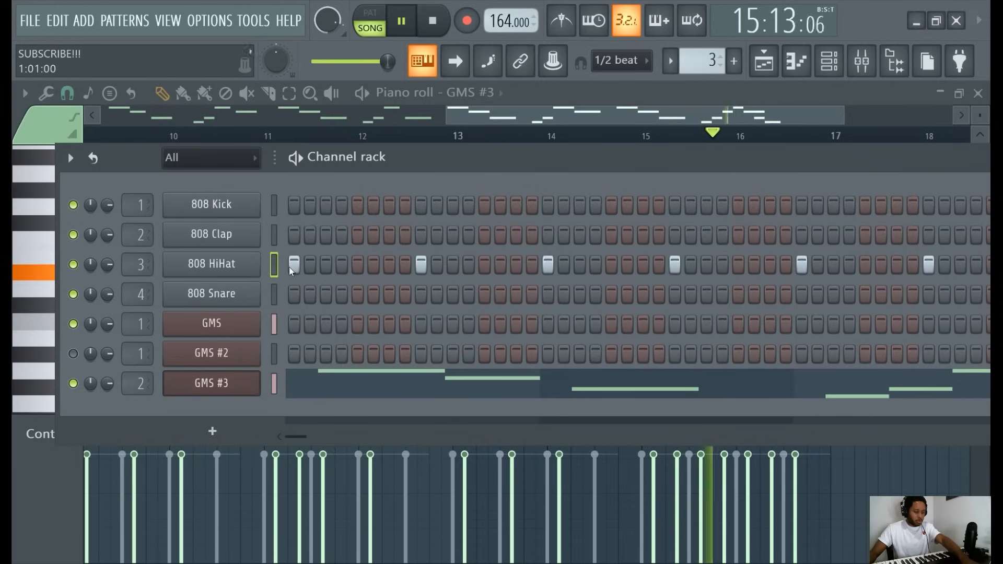
pyautogui.click(212, 264)
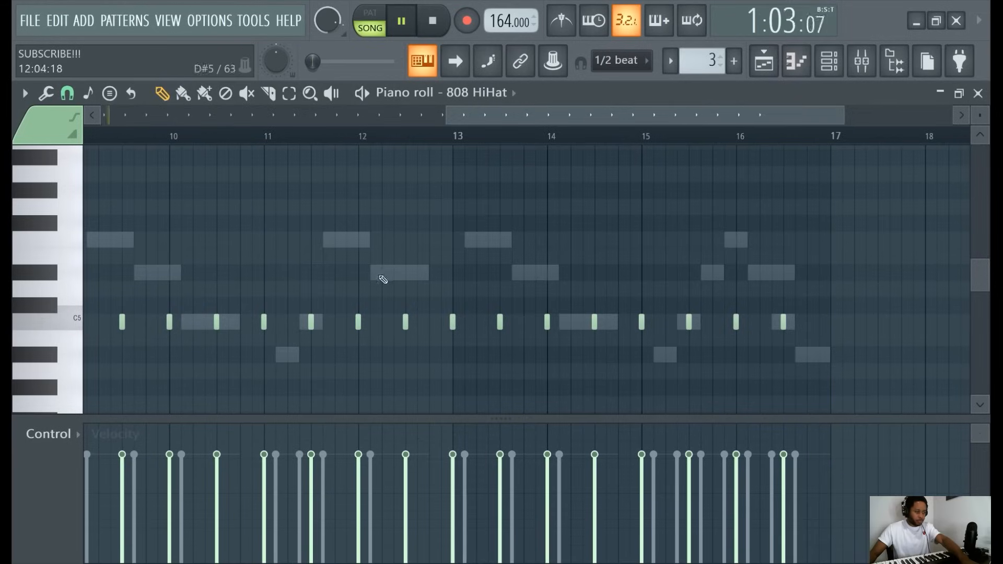
# - Select all in the playlist while placing Pattern 3 on Track 2 through bar 16
pyautogui.press('ctrl+a')
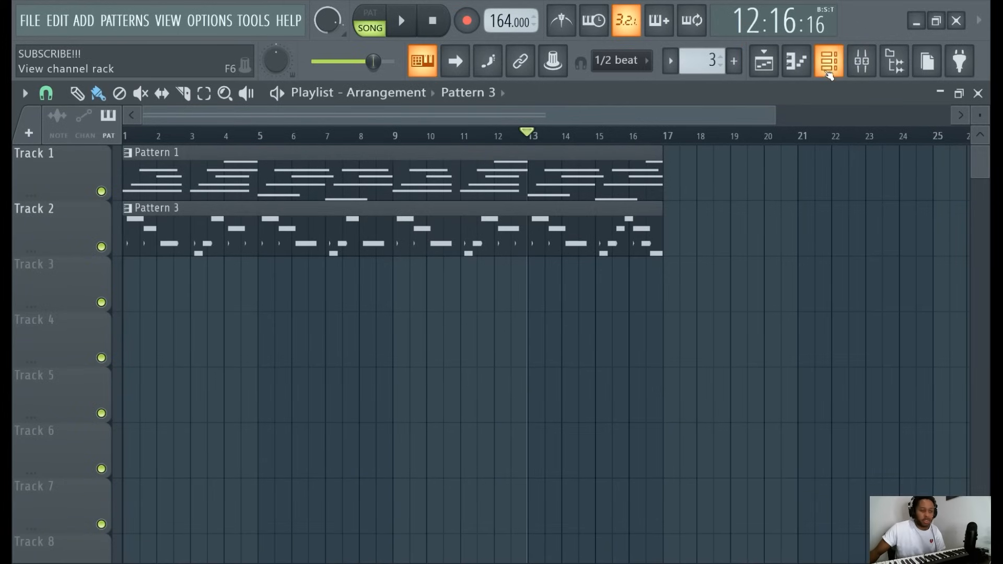
# - Play the song, switch from GMS #2 to GMS, and view the GMS chord notes
pyautogui.click(830, 61)
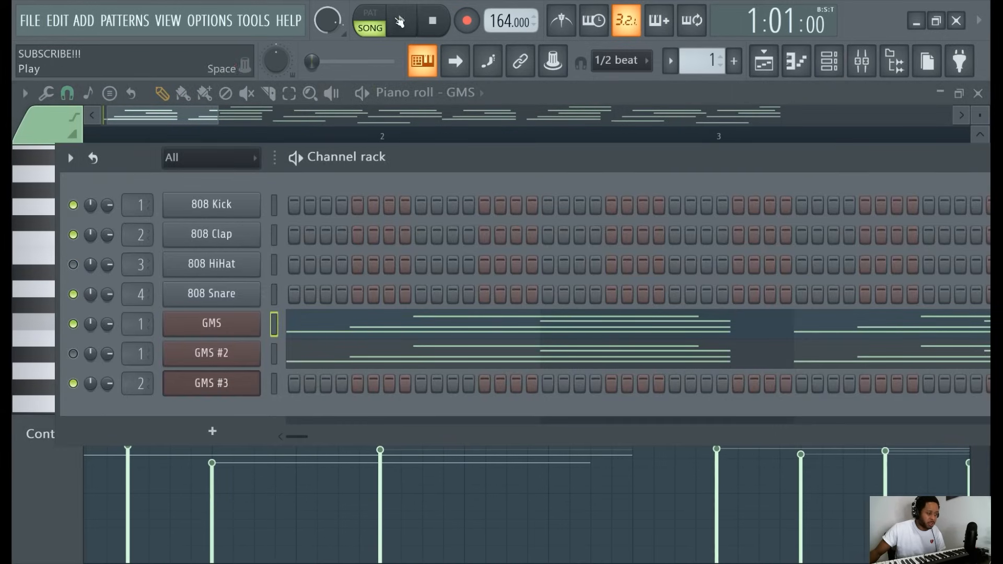
pyautogui.click(401, 20)
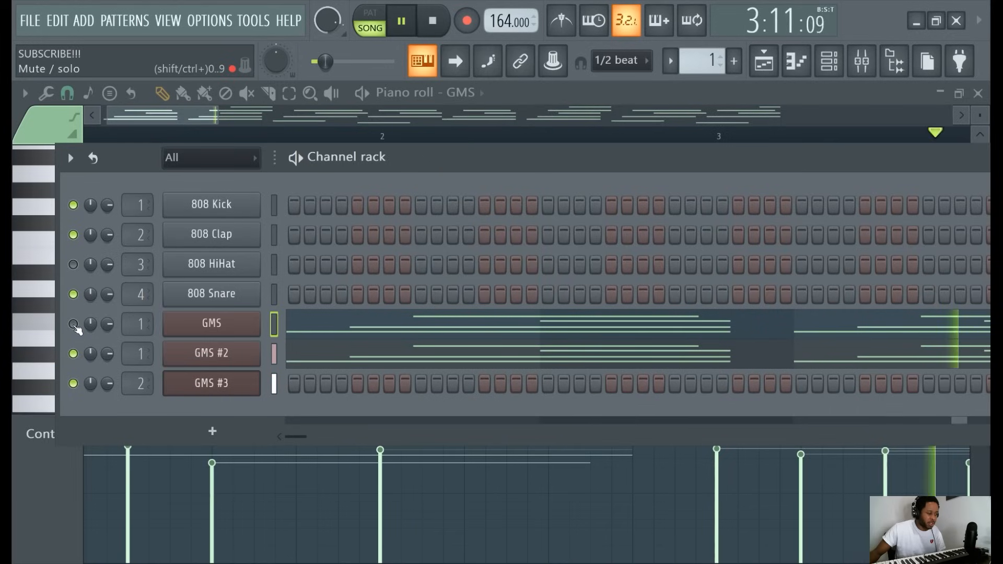
pyautogui.click(73, 324)
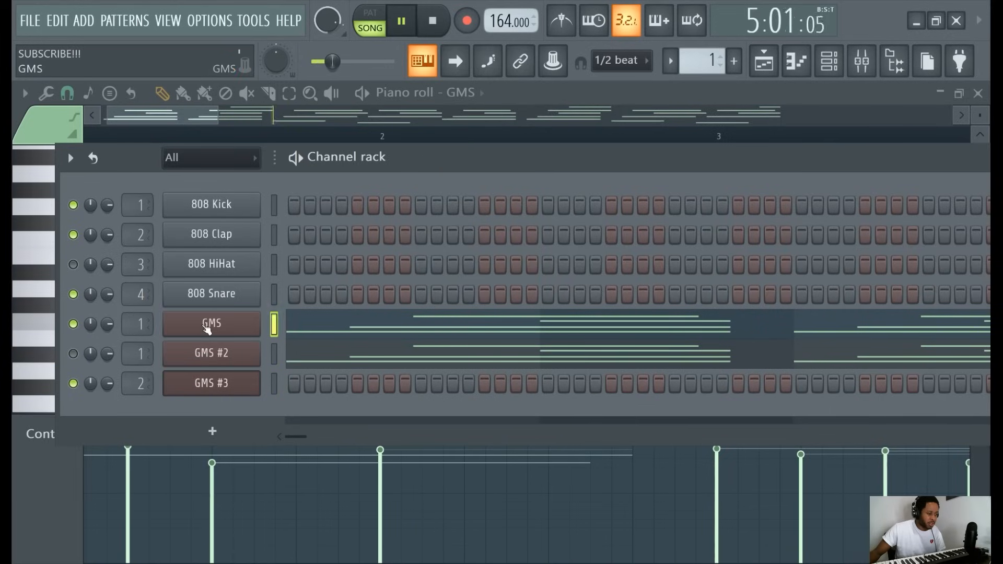
pyautogui.click(211, 323)
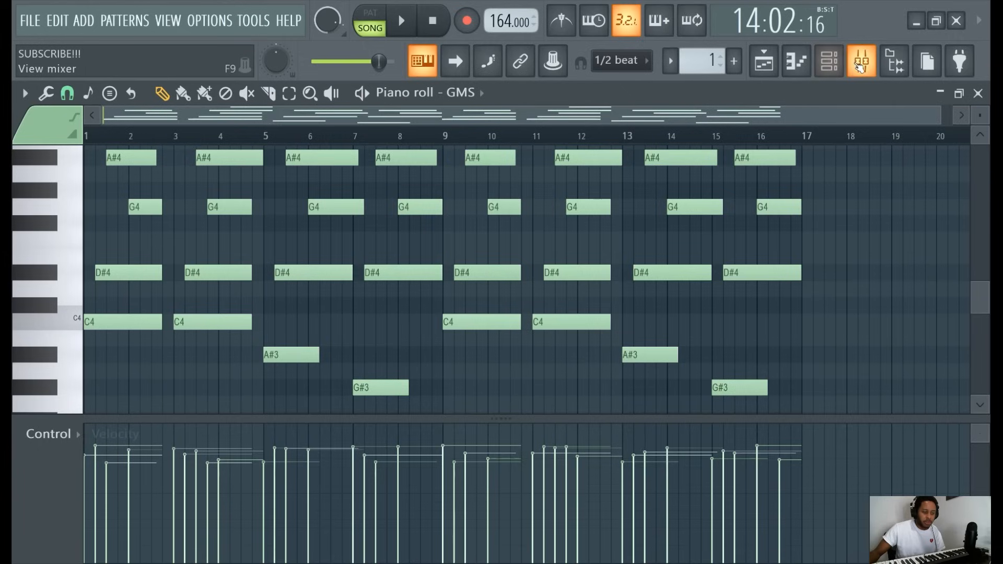
# - Enable Fruity delay 2 on Insert 1 during playback, then return to the 808 HiHat steps
pyautogui.click(862, 60)
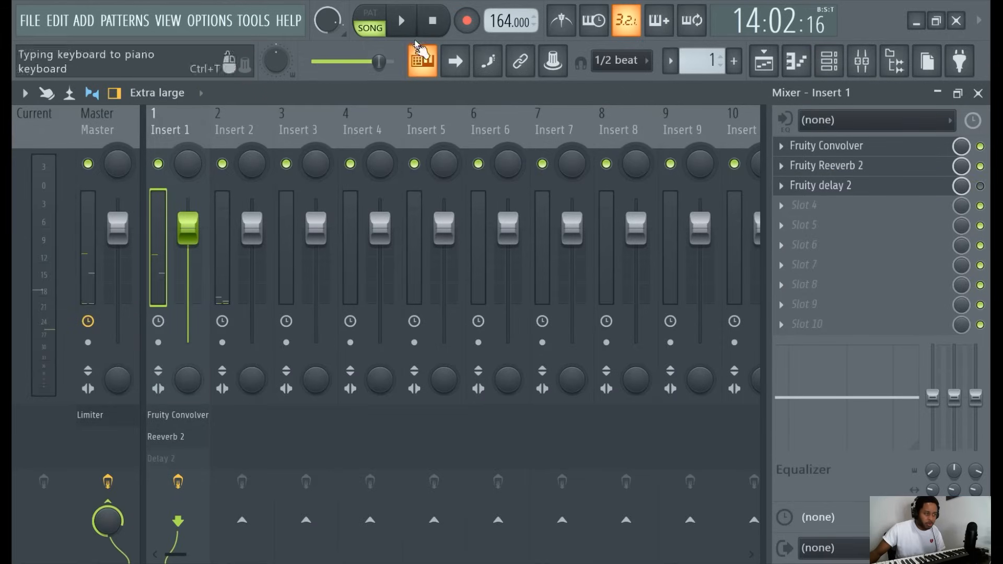
pyautogui.click(401, 21)
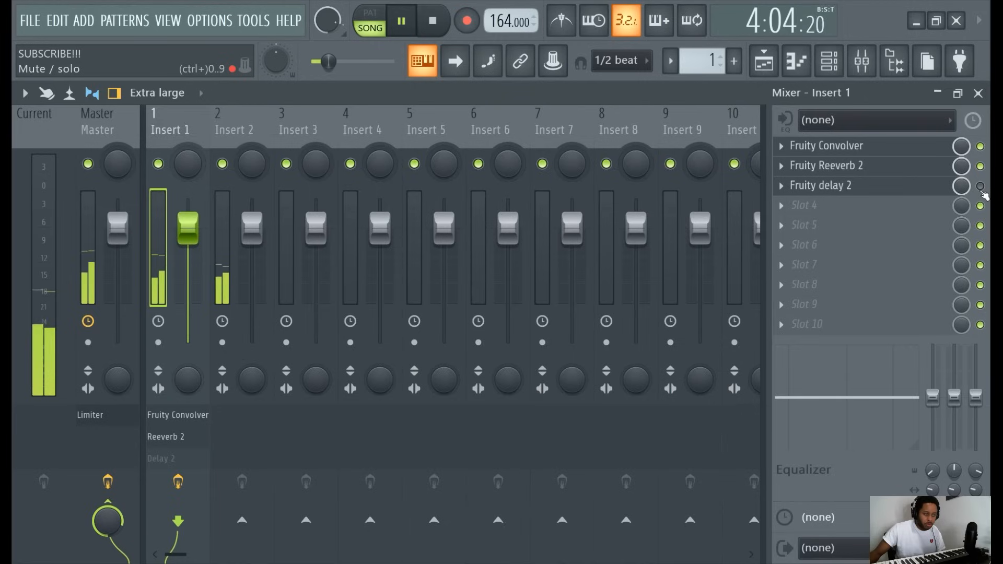
pyautogui.click(829, 62)
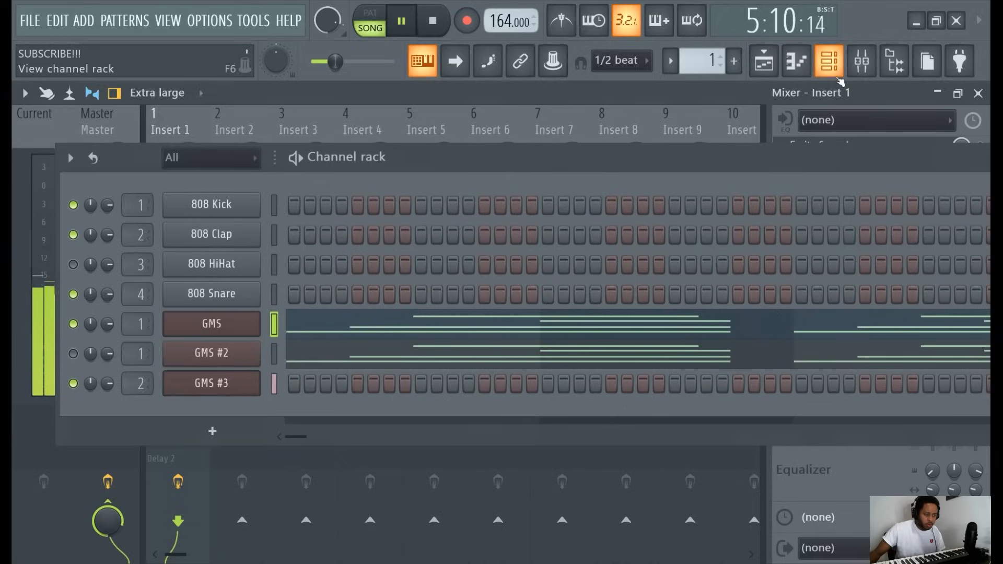
pyautogui.click(763, 61)
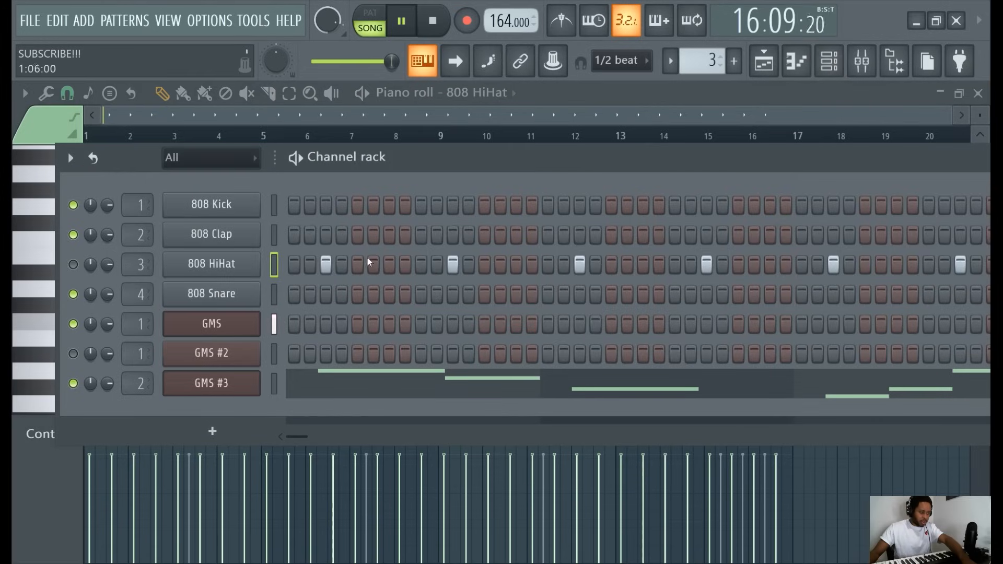
# - Select GMS #3, review the two-track playlist, and set GMS #3 to Insert 1, muted
pyautogui.click(211, 383)
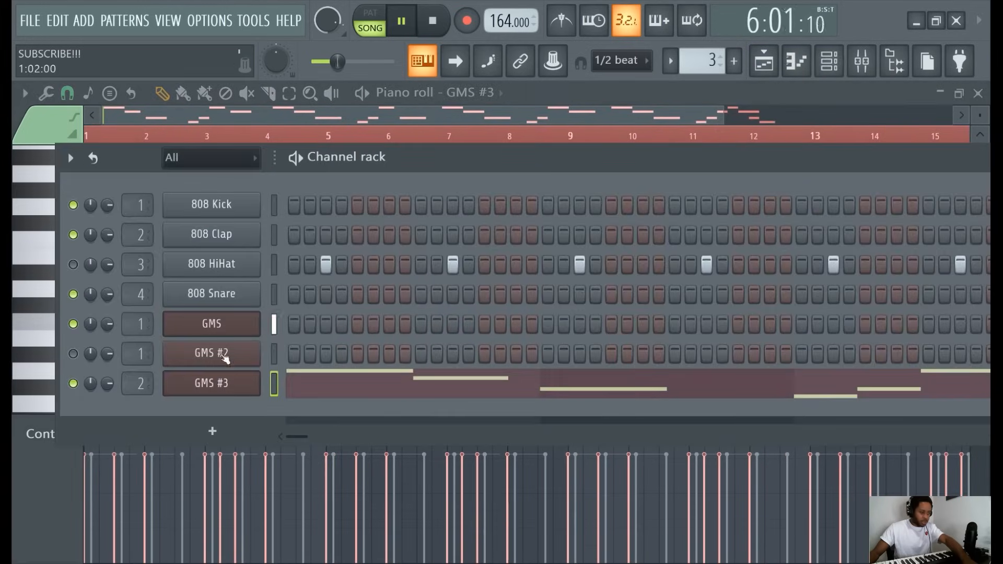
pyautogui.click(73, 354)
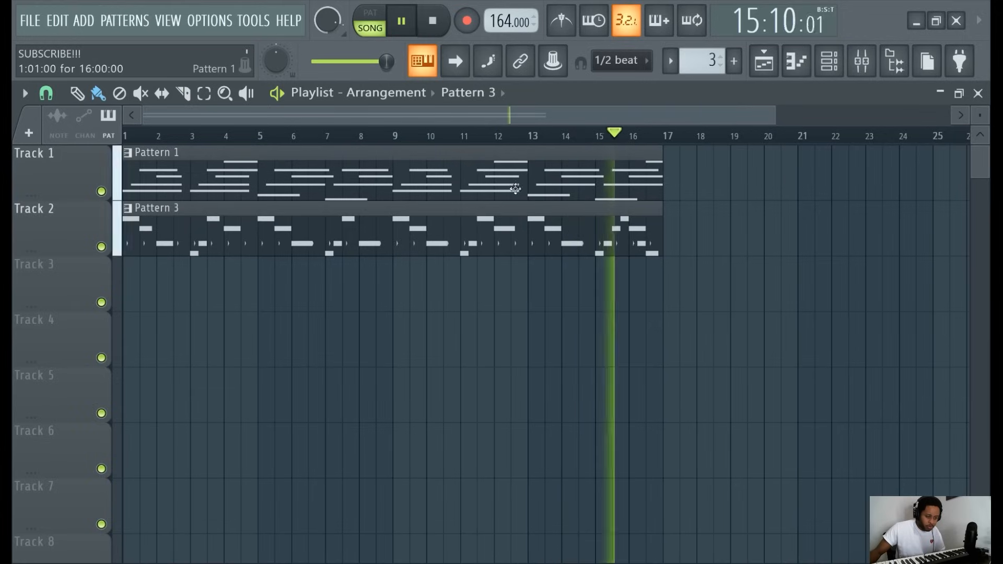
pyautogui.click(829, 61)
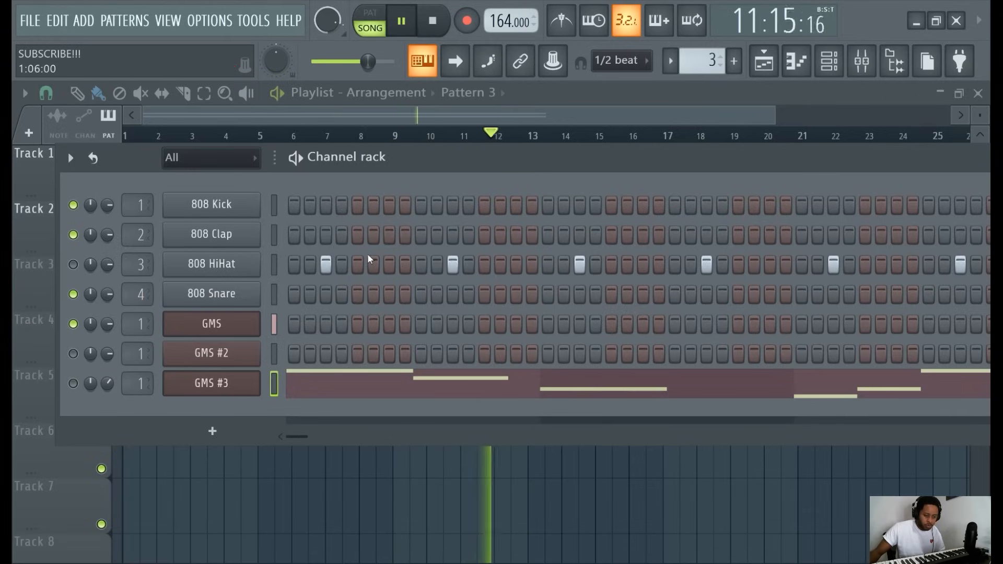
# - Check Insert 1's effect chain in the mixer, then put the channel rack back on top
pyautogui.click(862, 61)
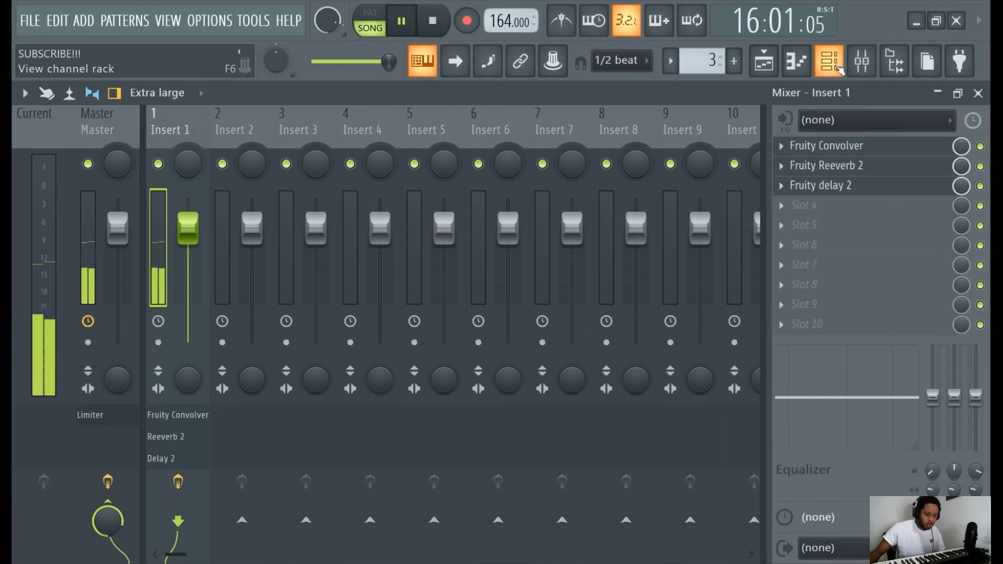
pyautogui.click(829, 61)
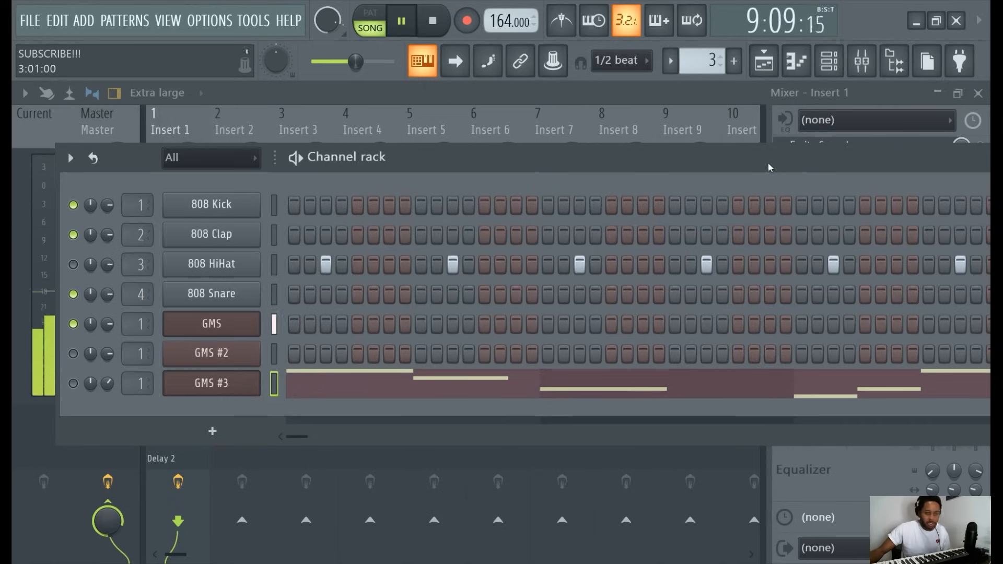
pyautogui.moveTo(976, 242)
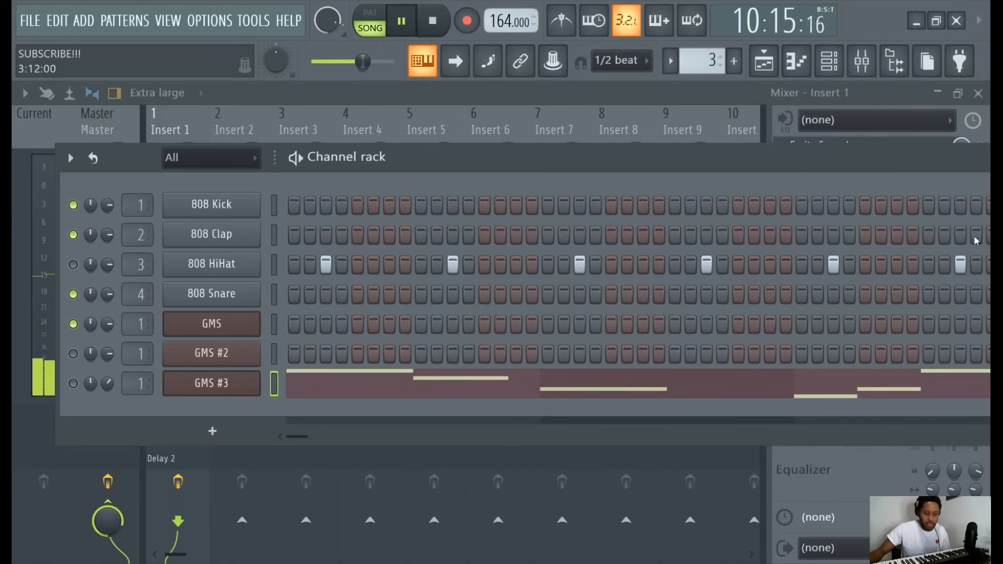